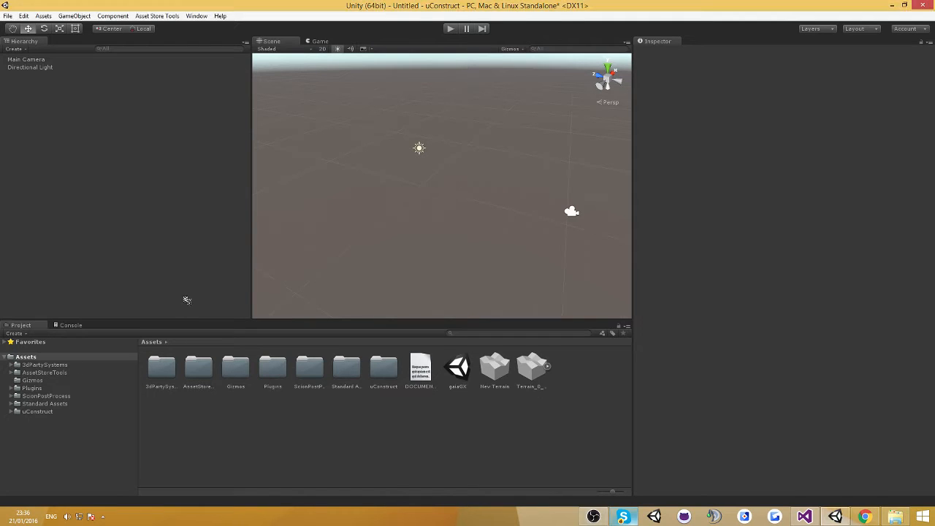
mouse_move(187, 313)
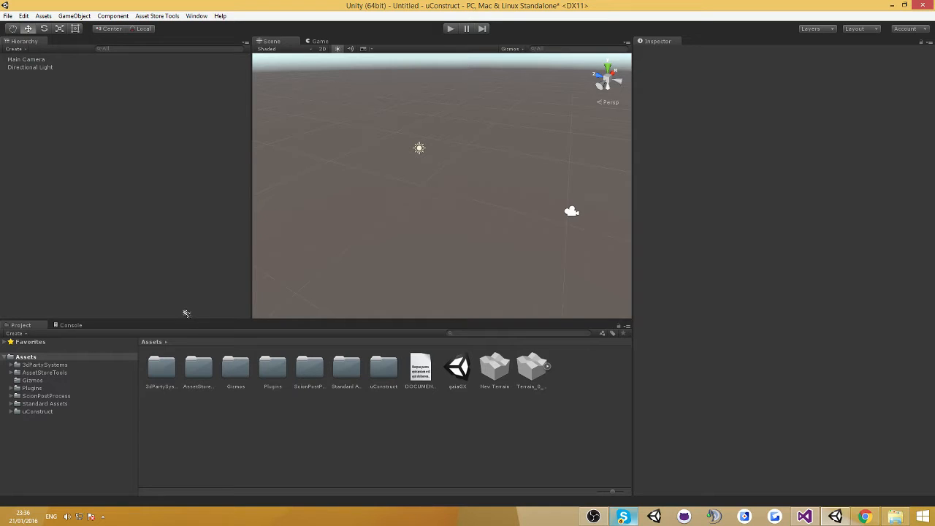
- Launch the uConstruct Blueprint Editor from the Window menu
click(195, 14)
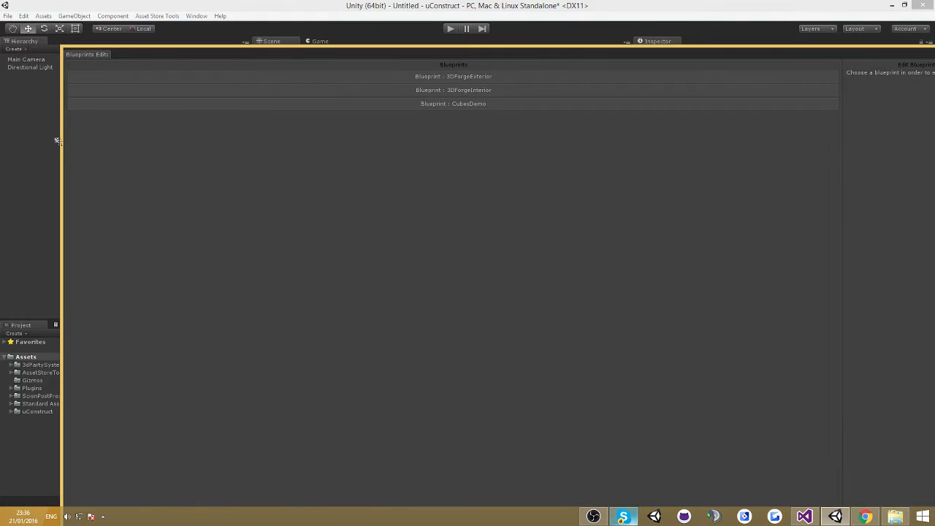
- Undock the Blueprint Editor so it floats over the scene view
drag(88, 53, 482, 21)
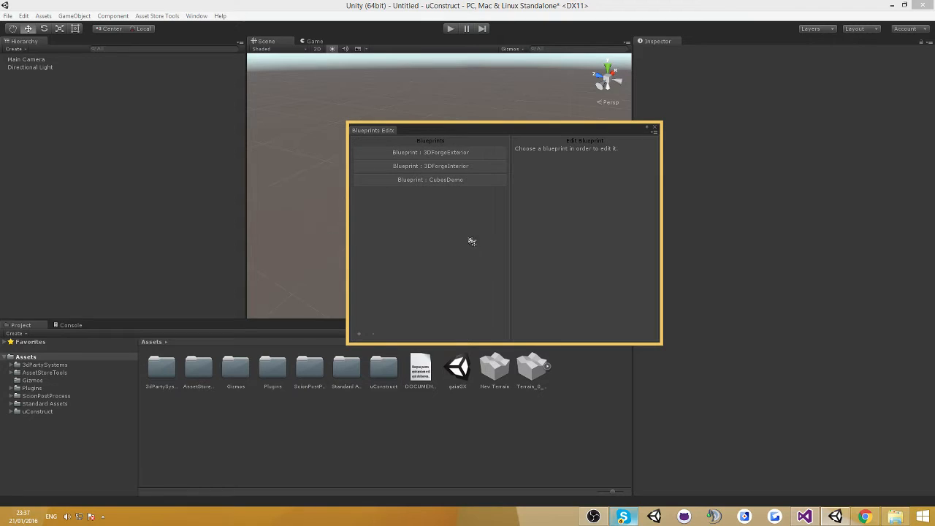
mouse_move(396, 184)
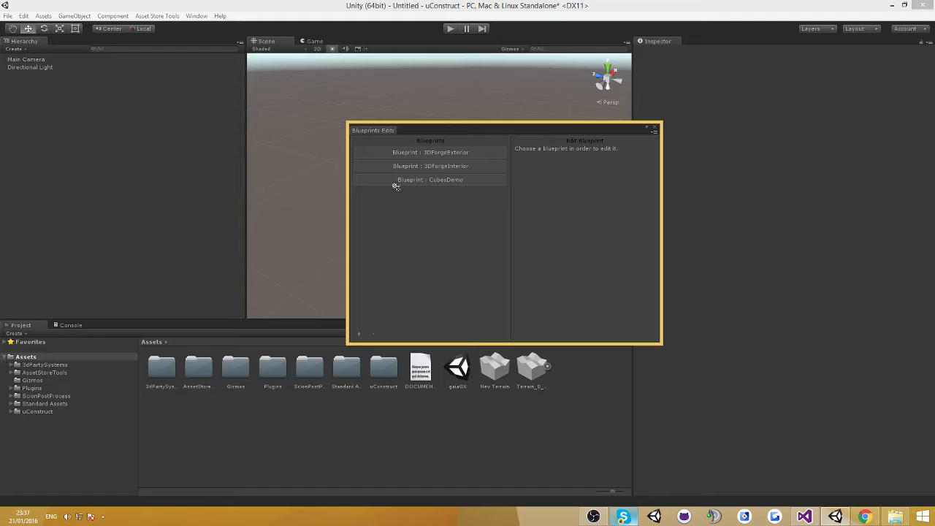
- Edit the 3DForgeExterior blueprint and bring up the object picker for its Foundation field
click(429, 152)
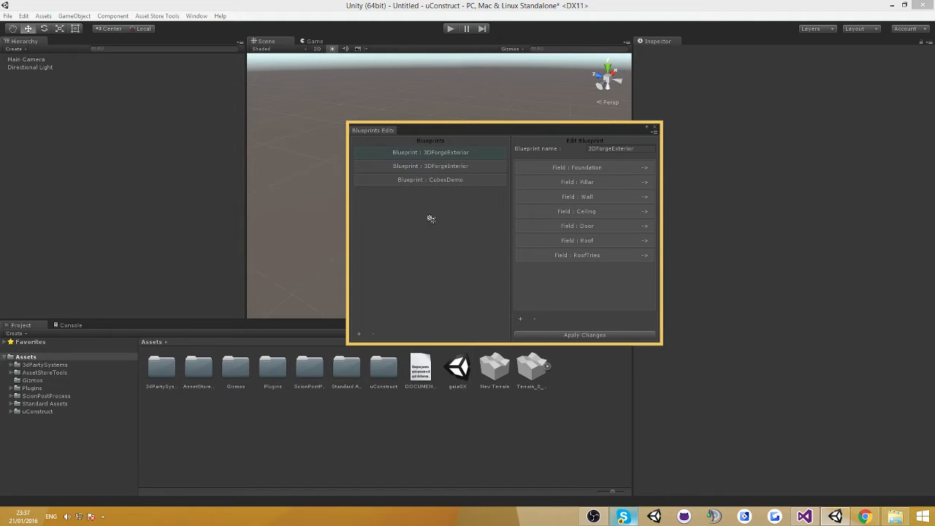
mouse_move(464, 222)
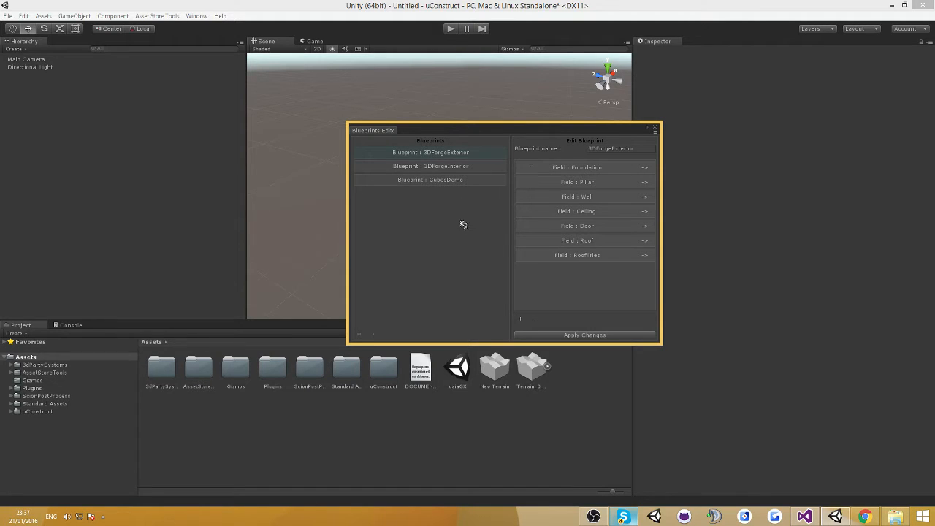
mouse_move(611, 172)
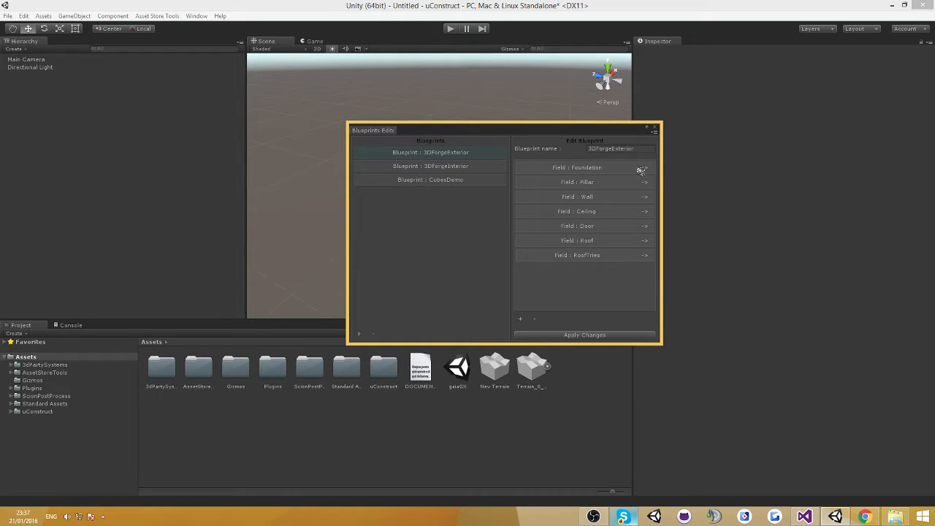
click(643, 167)
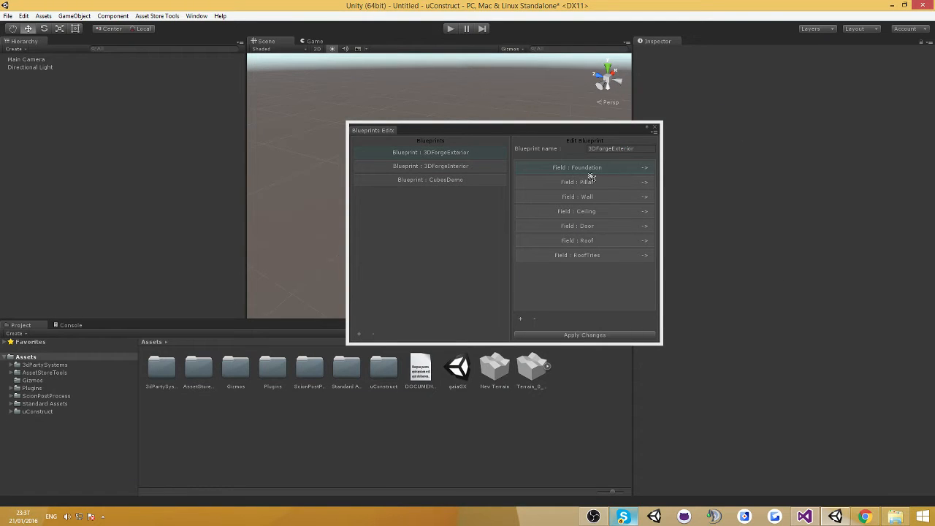
click(429, 166)
text(floor)
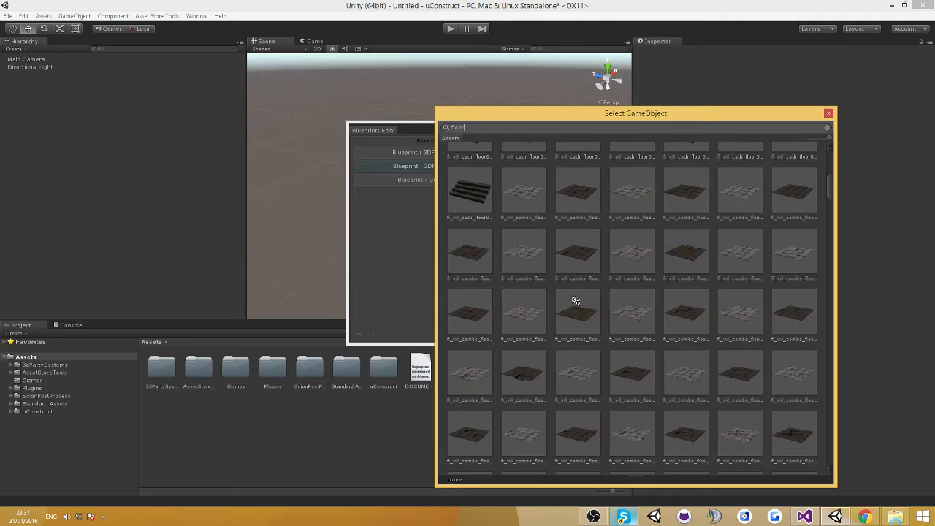
- Inspect a floor prefab's sockets and conditions, then clear the scene and close the editor
double_click(577, 299)
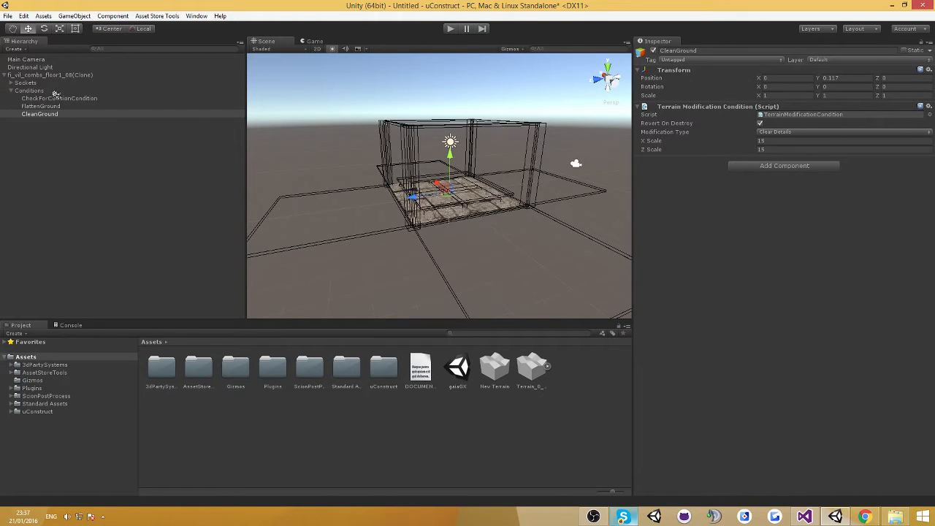
click(49, 75)
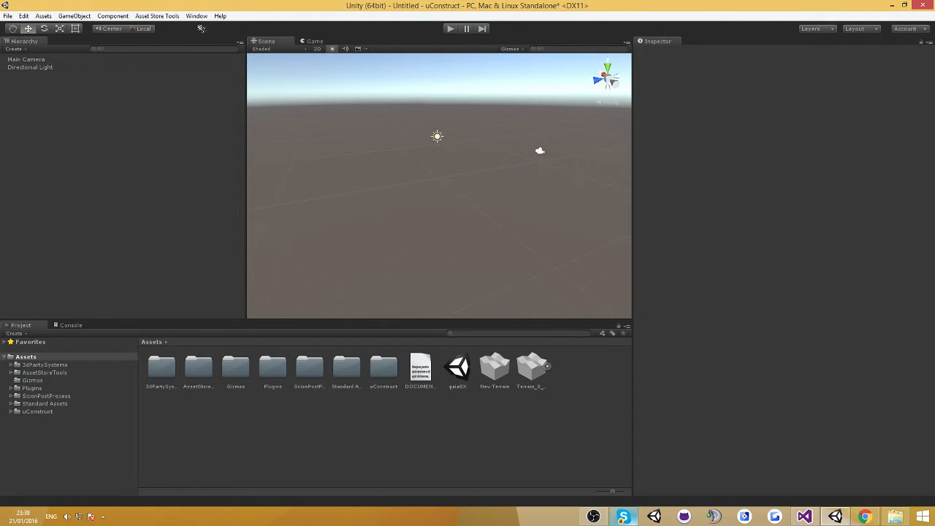
- Reopen the Blueprint Editor and view 3DForgeExterior, CubesDemo and 3DForgeInterior fields in turn
click(196, 15)
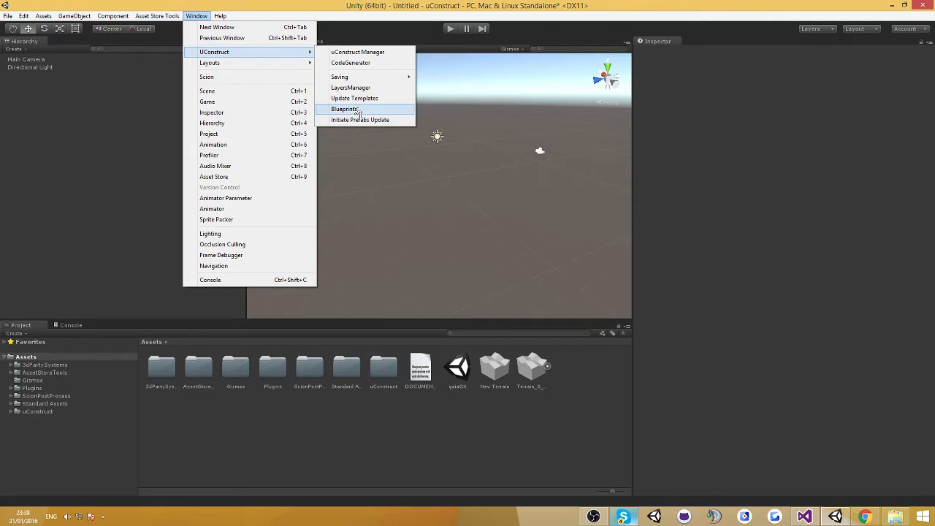
click(344, 108)
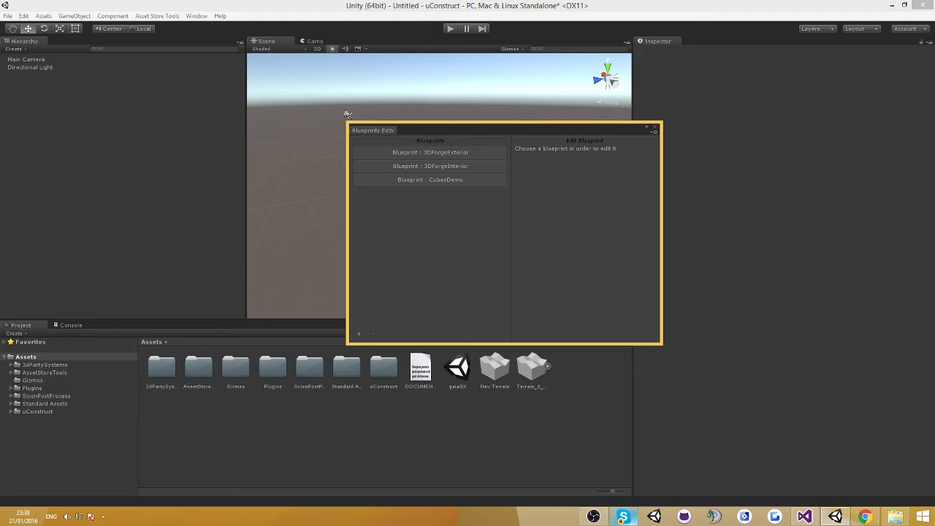
click(430, 152)
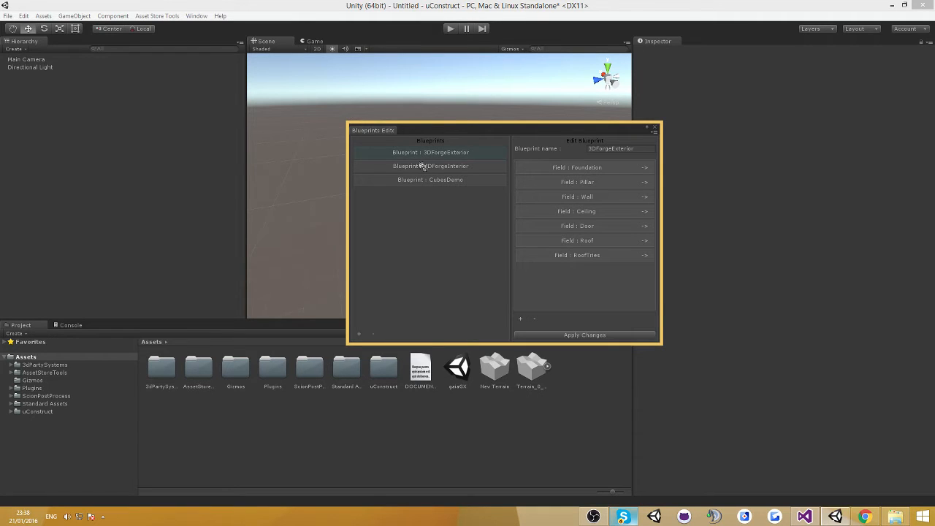
click(430, 180)
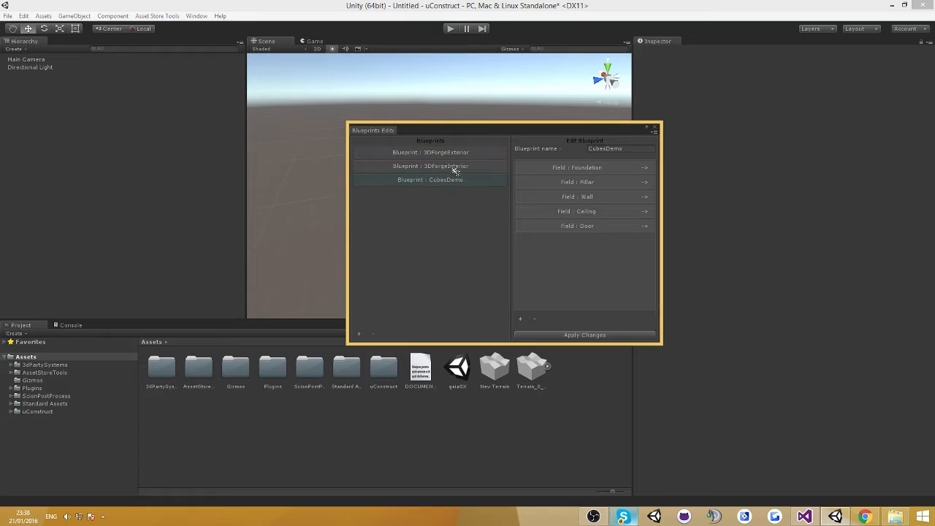
click(429, 167)
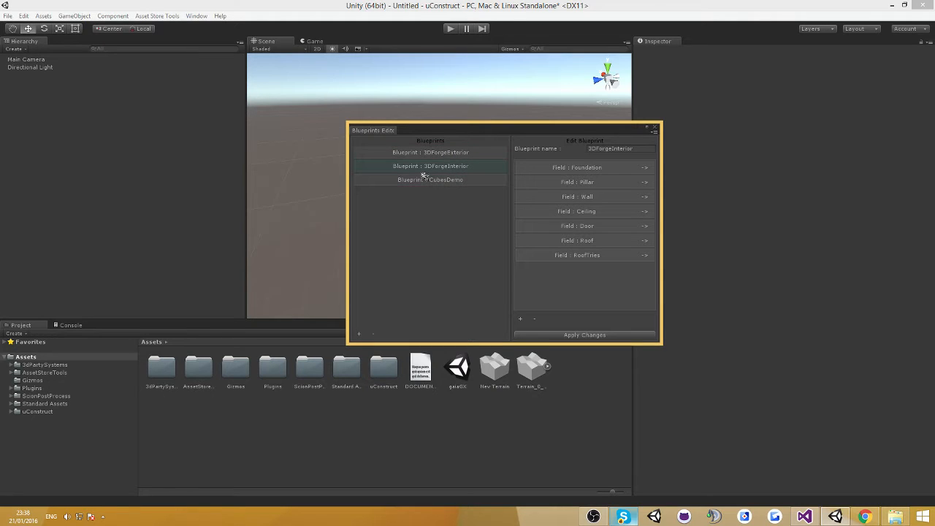
mouse_move(386, 189)
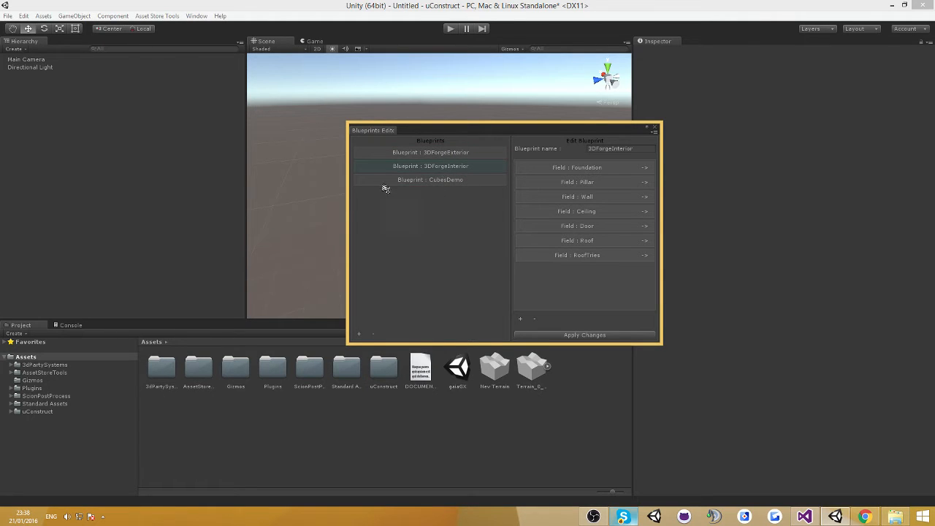
mouse_move(319, 257)
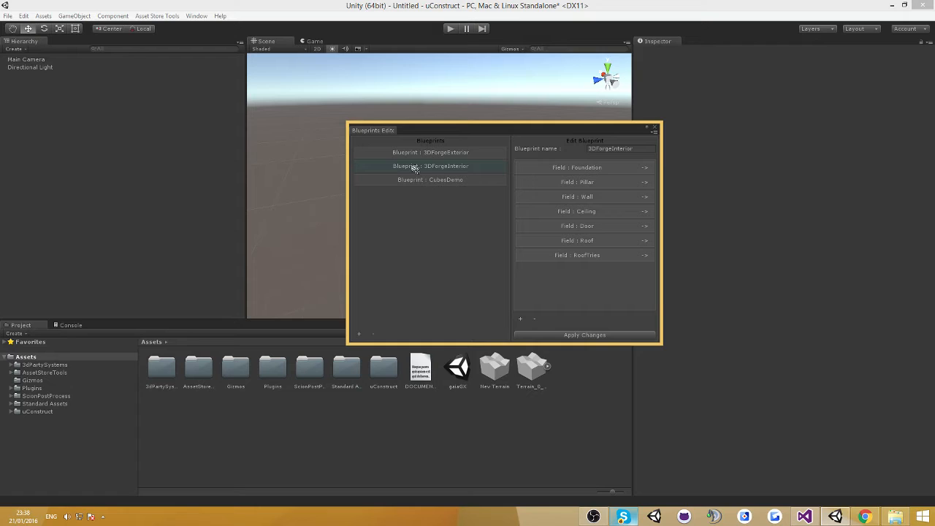
mouse_move(412, 182)
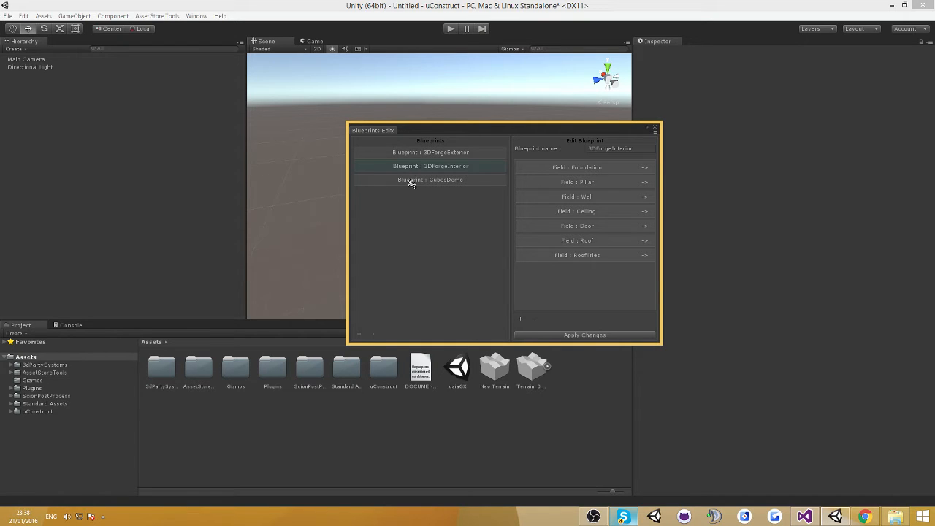
mouse_move(466, 301)
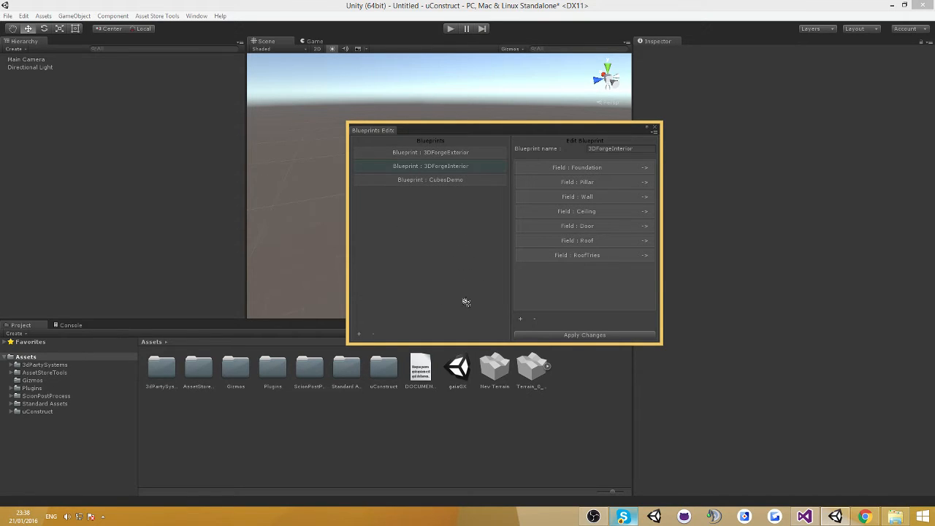
mouse_move(491, 207)
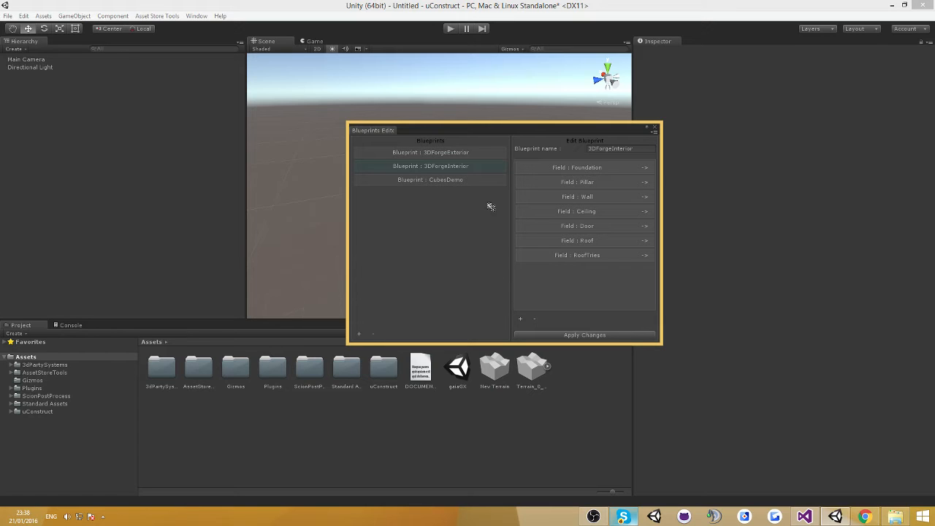
- Add a new Props field with a base building object type to the 3DForgeExterior blueprint
click(429, 152)
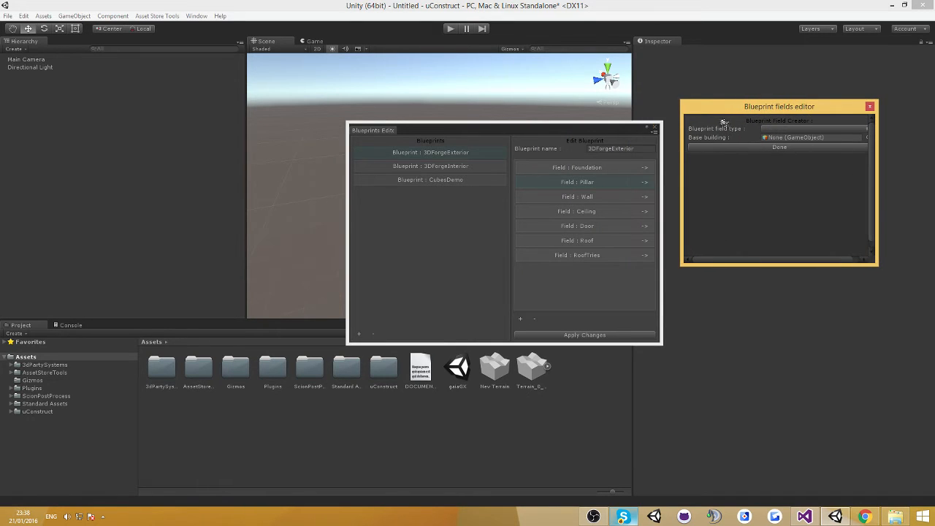
click(811, 114)
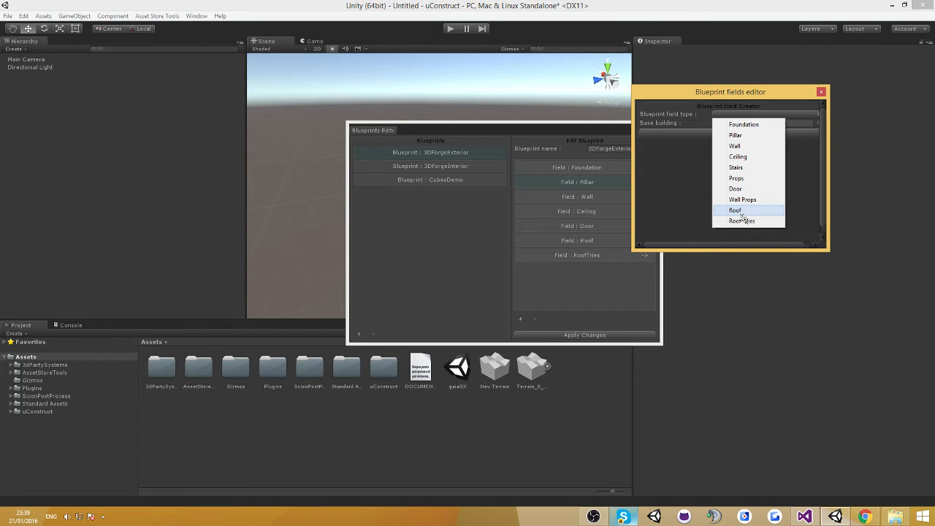
mouse_move(742, 199)
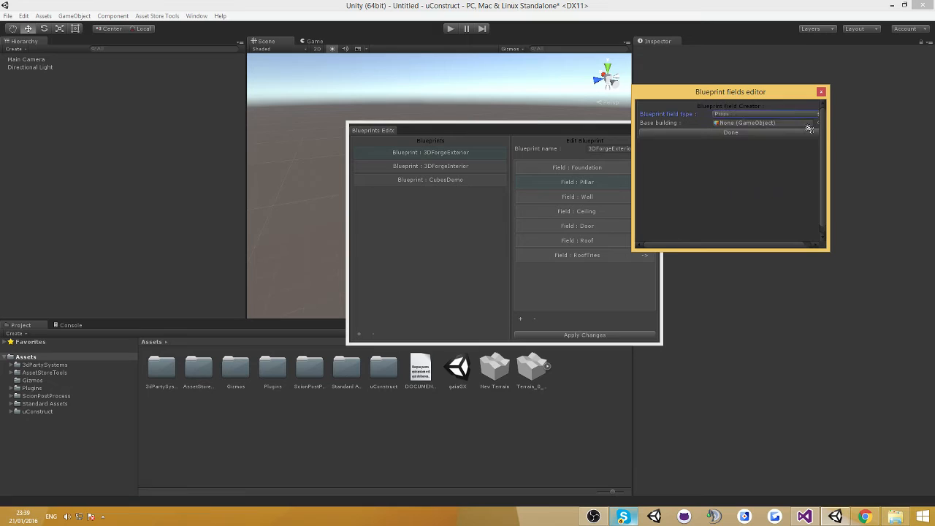
click(811, 123)
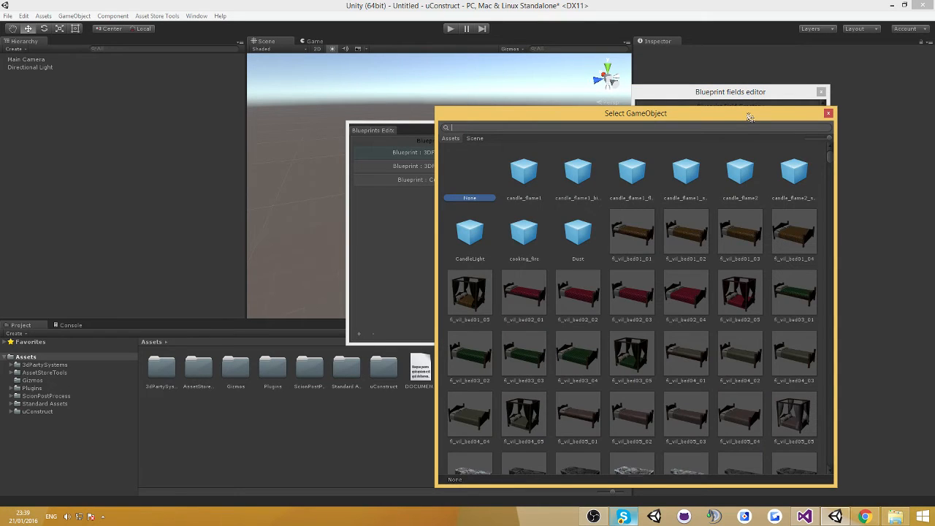
click(828, 114)
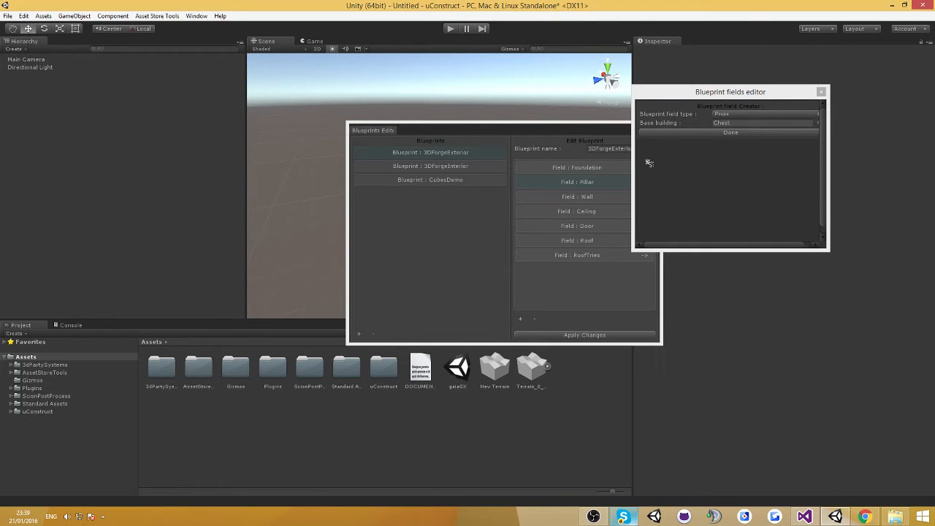
click(730, 131)
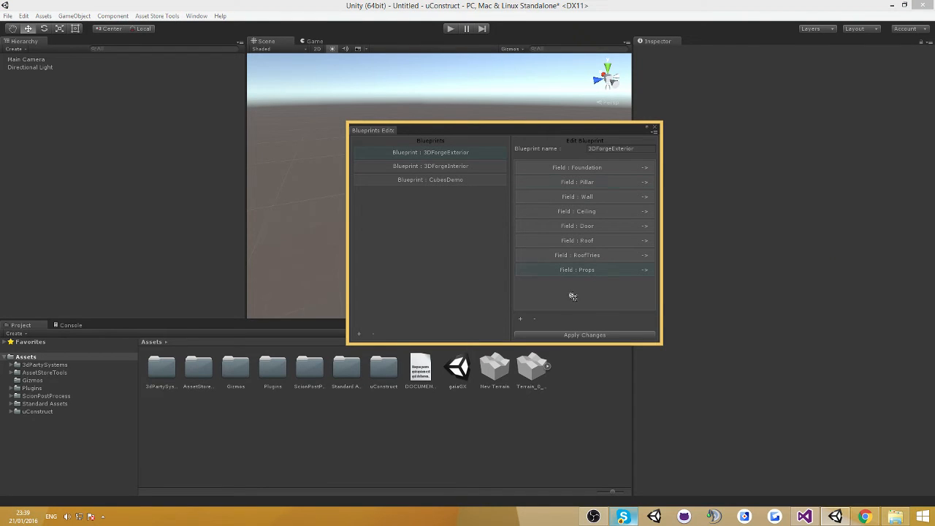
mouse_move(555, 284)
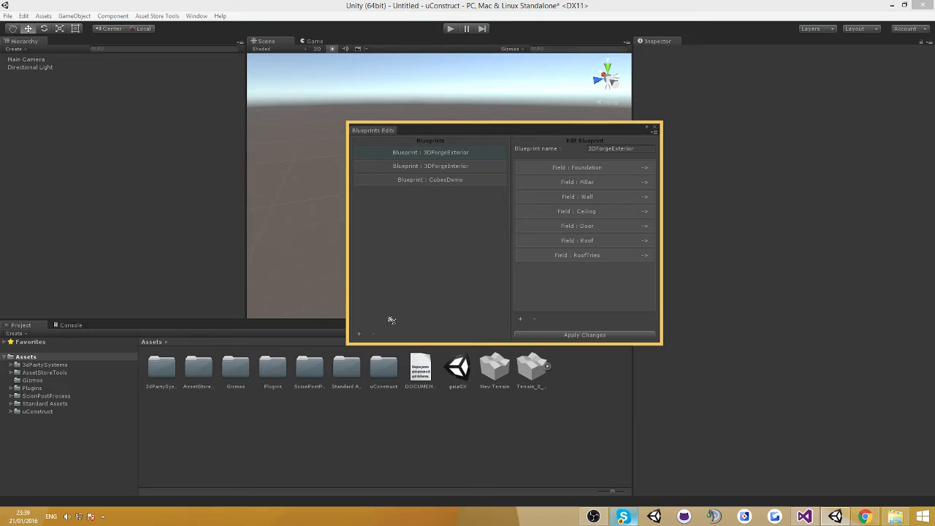
mouse_move(349, 333)
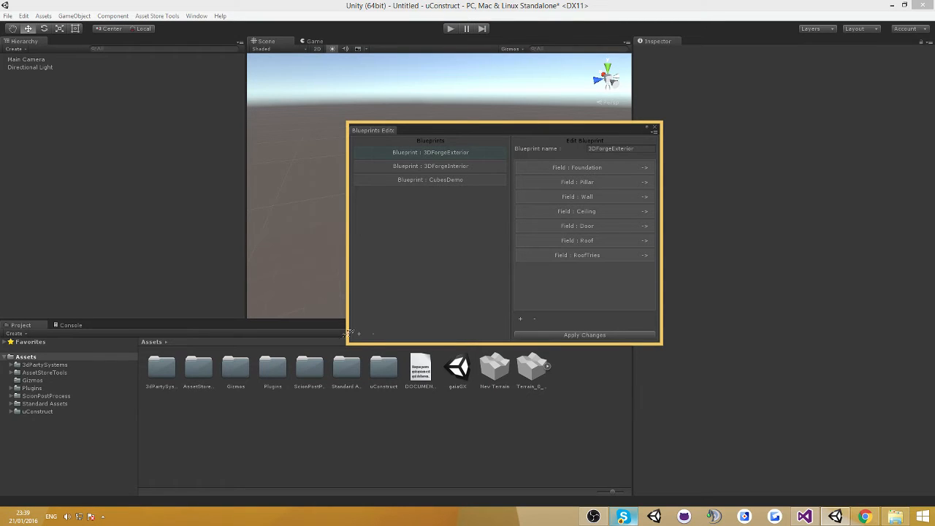
mouse_move(360, 337)
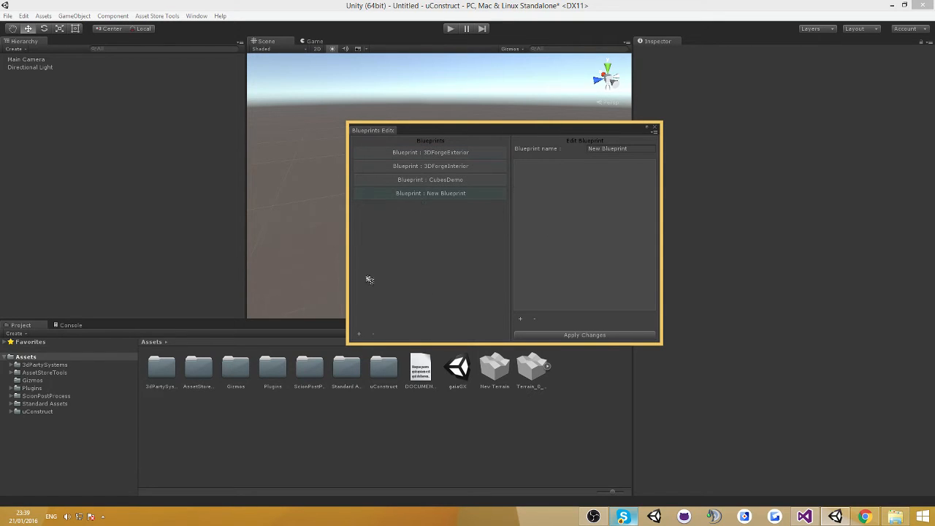
mouse_move(478, 208)
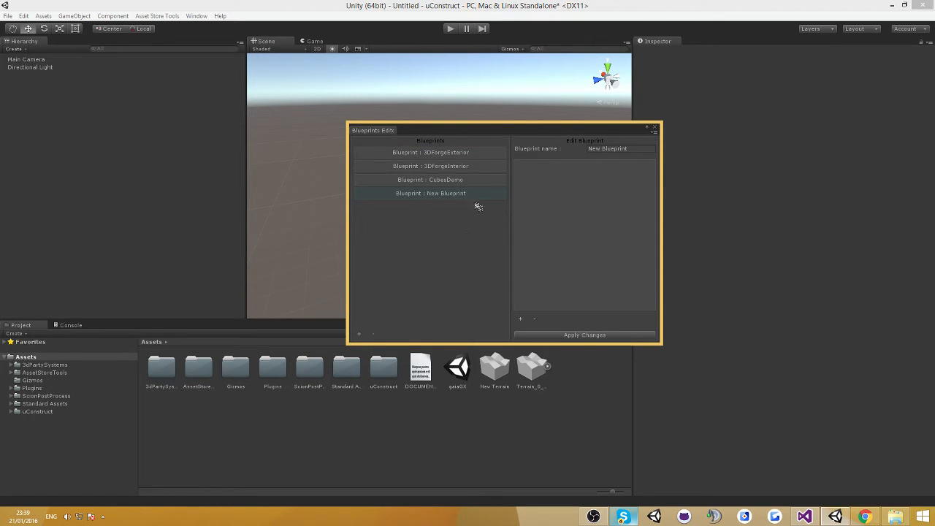
- Name the newly added blueprint 'TestBlueprint'
text(Test)
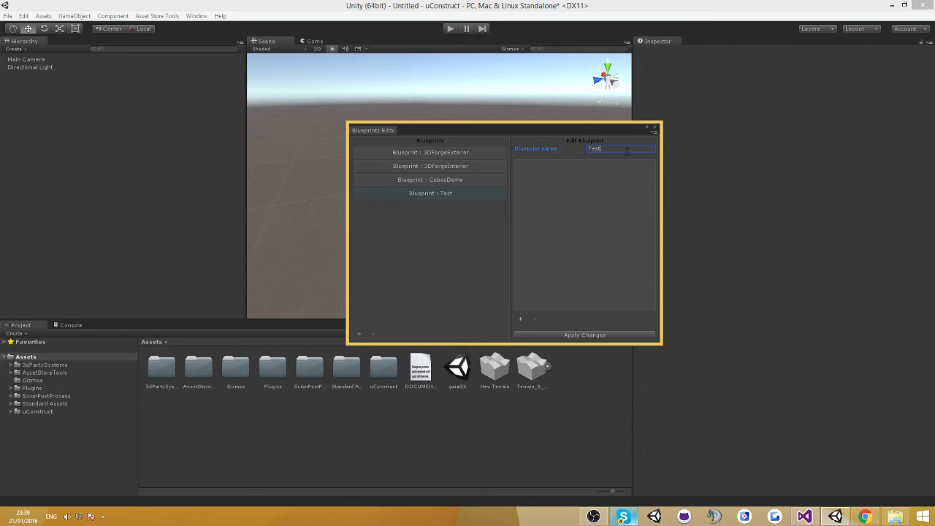
text(Blueprint)
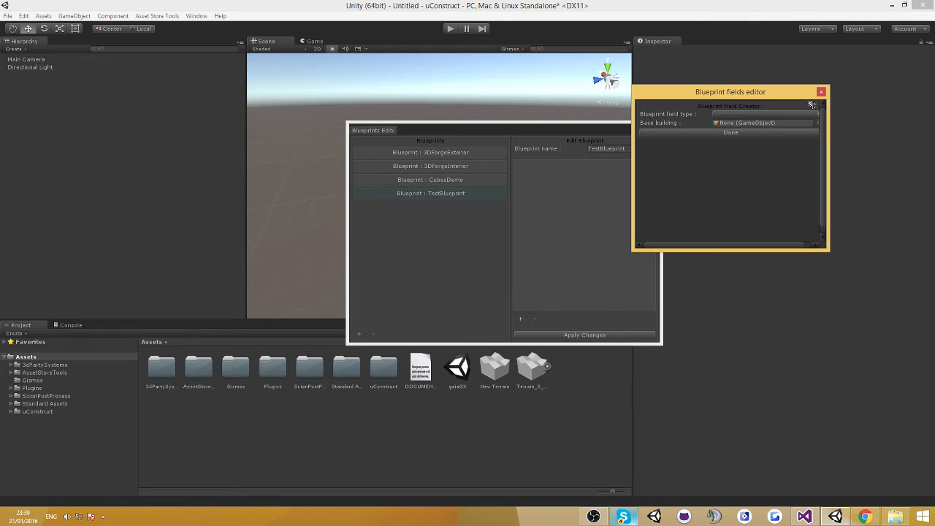
- Add a Foundation-type field to TestBlueprint
click(763, 123)
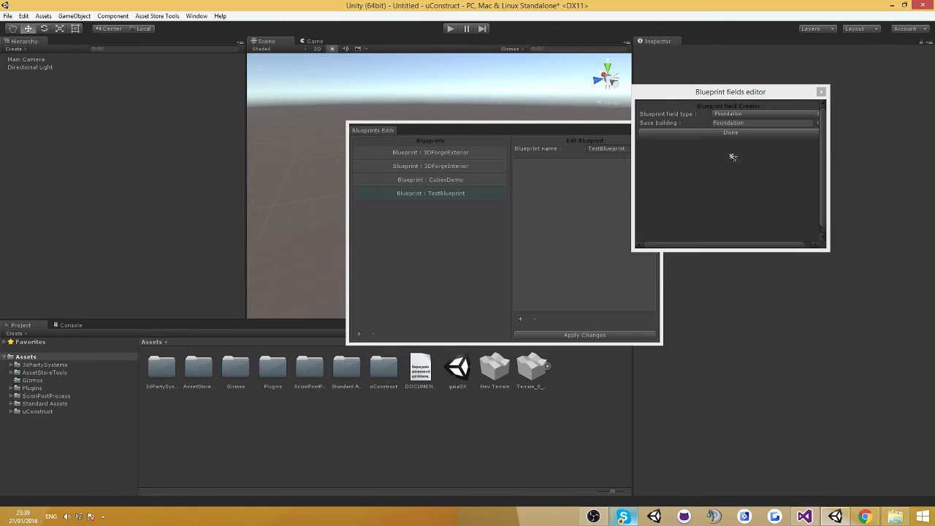
click(731, 131)
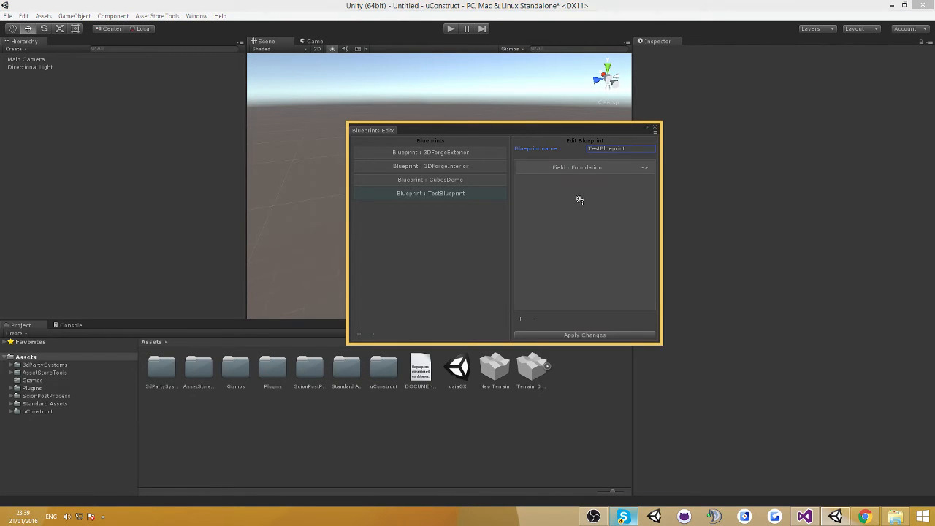
mouse_move(607, 181)
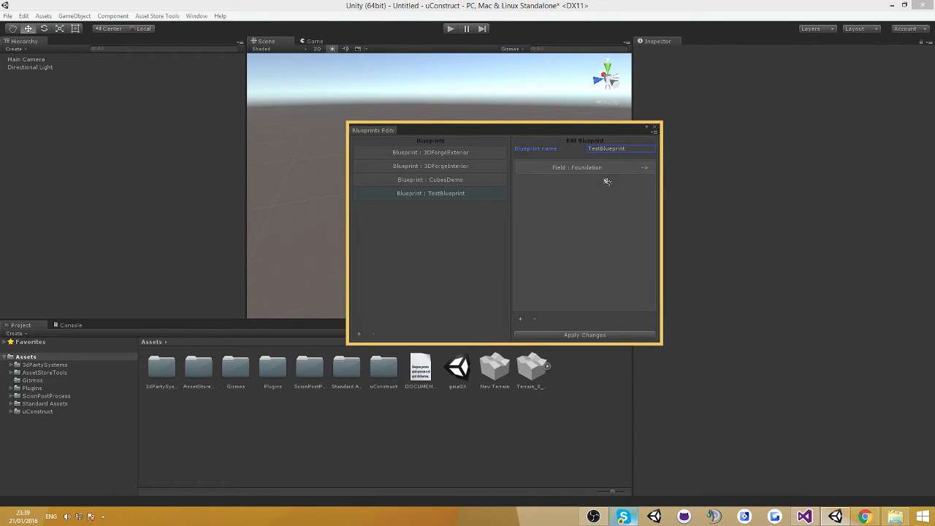
mouse_move(608, 187)
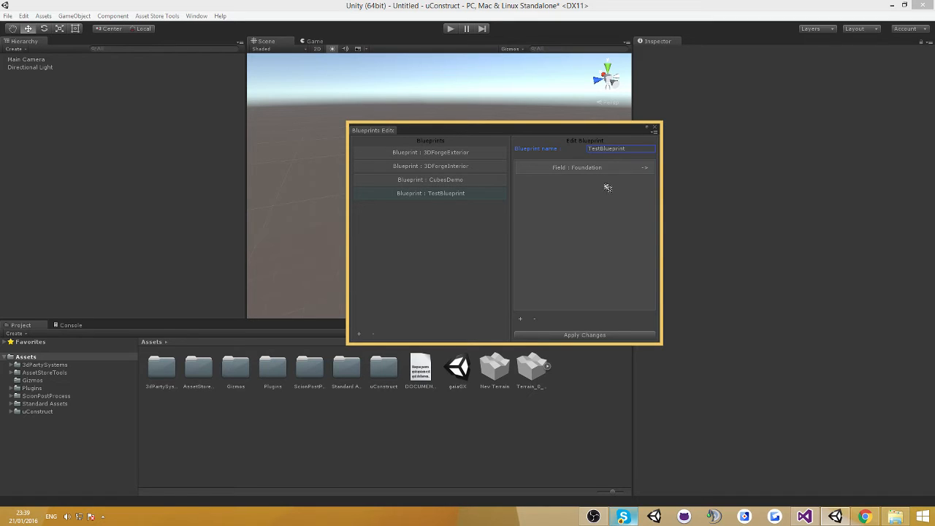
mouse_move(561, 216)
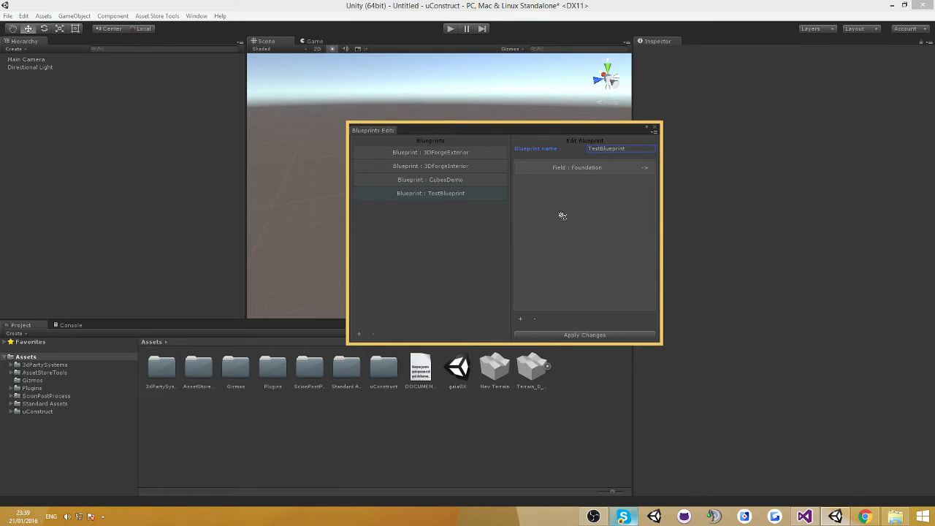
mouse_move(588, 193)
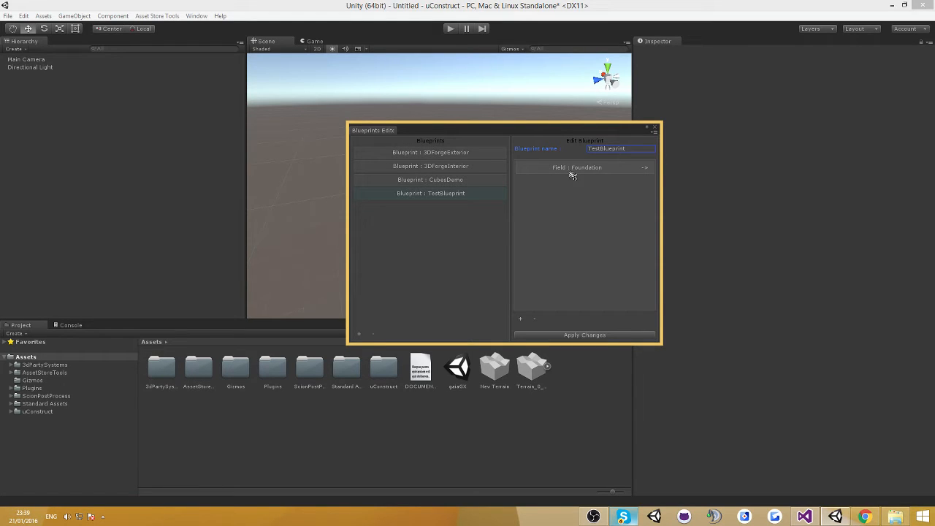
- Apply the Foundation field data to Exterior_Foundation and close the field editor
click(644, 166)
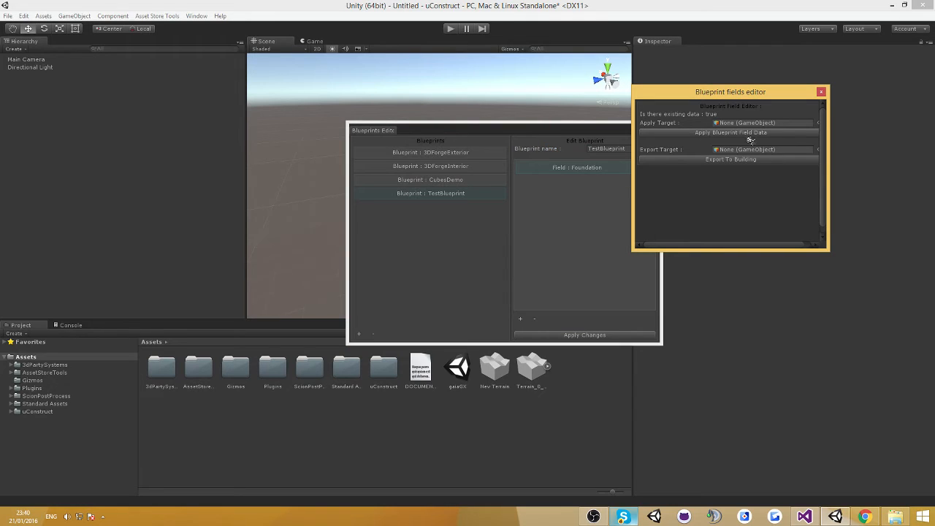
mouse_move(815, 158)
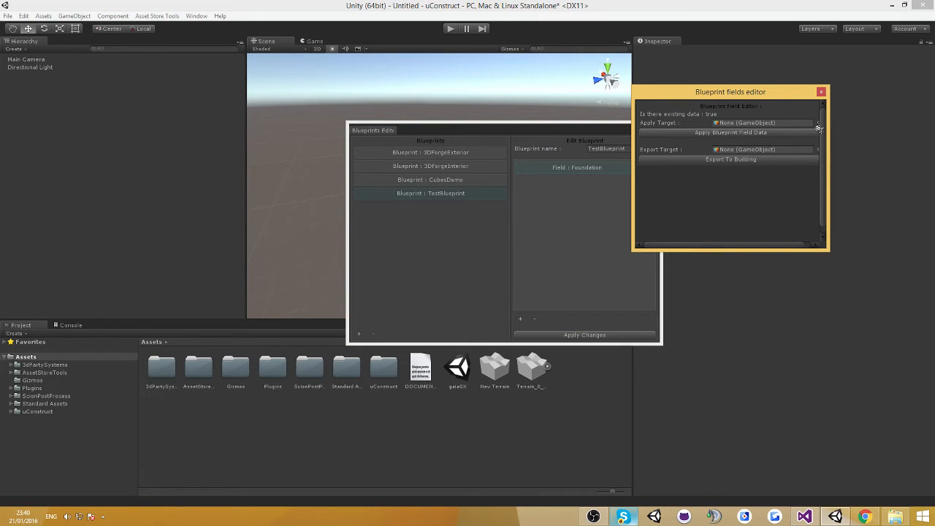
click(819, 123)
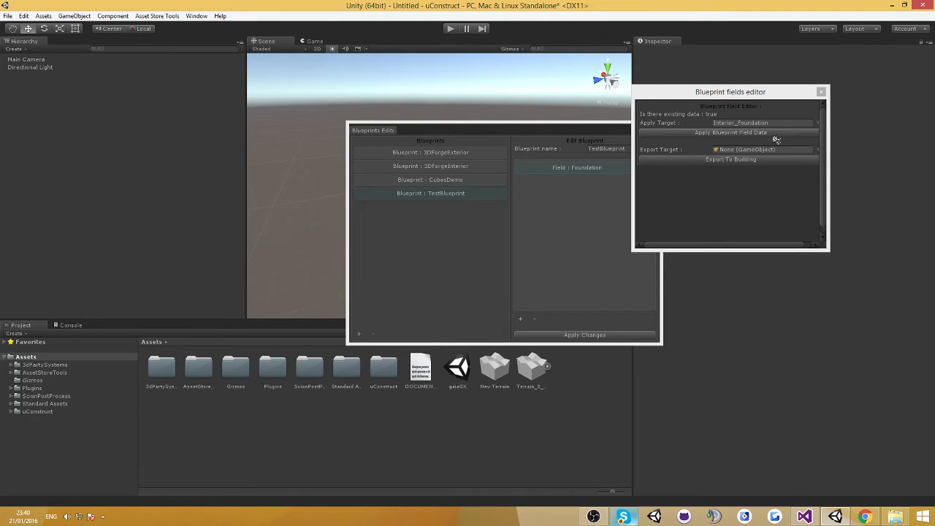
click(763, 123)
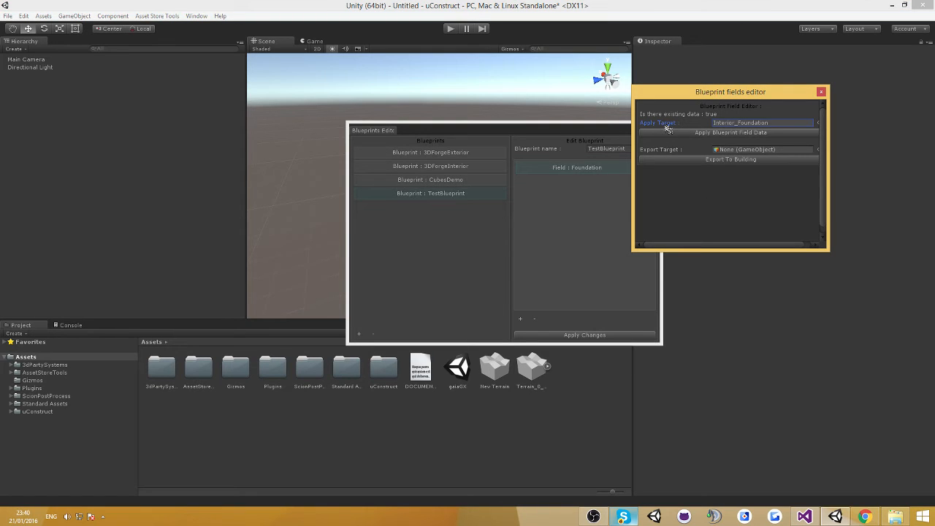
mouse_move(678, 149)
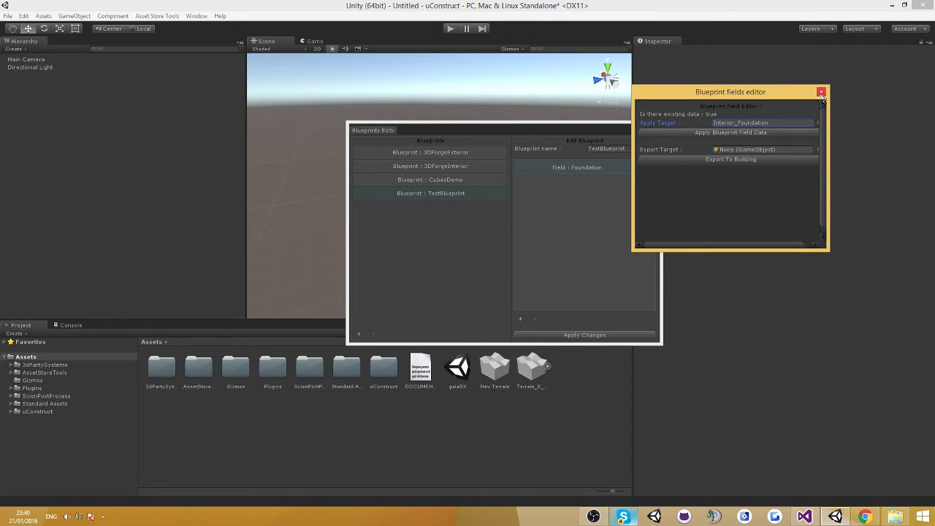
click(821, 91)
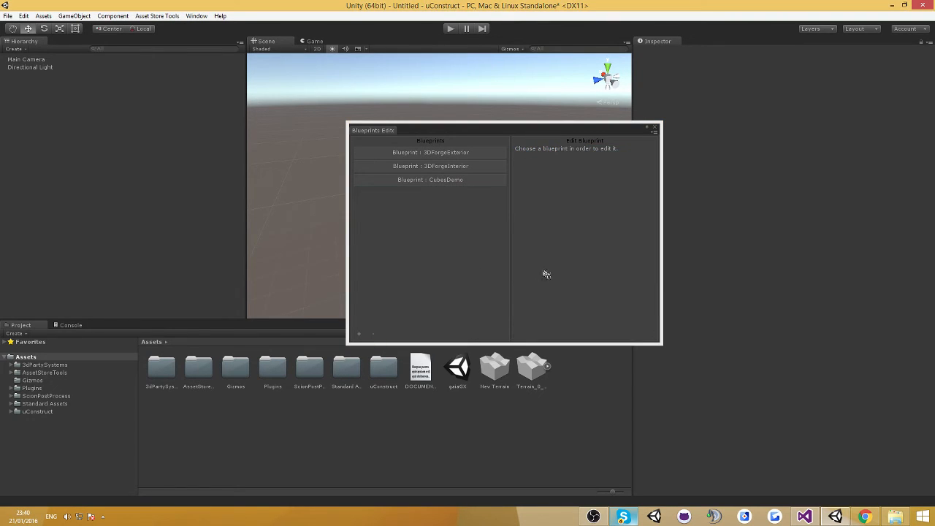
- Close Blueprint Kits and browse to Assets > uConstruct > Resources > Blueprints in the Project panel
click(655, 132)
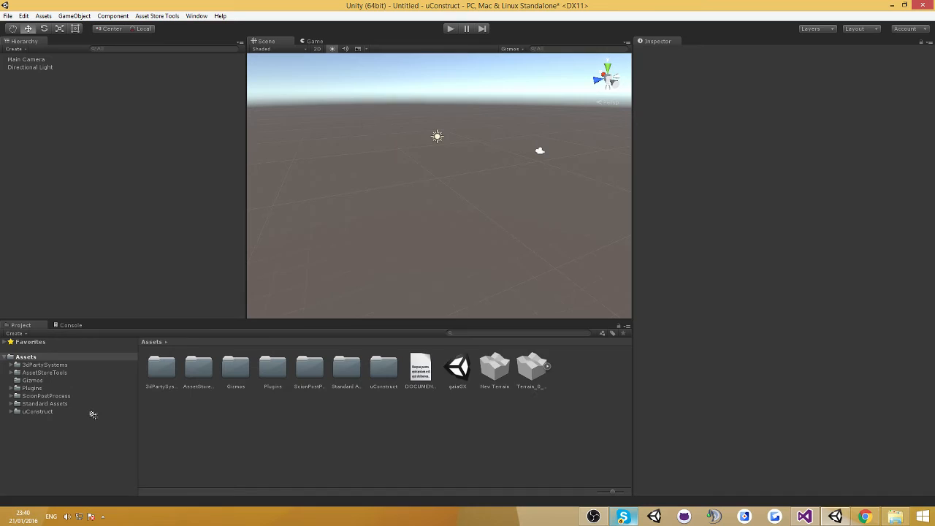
double_click(38, 412)
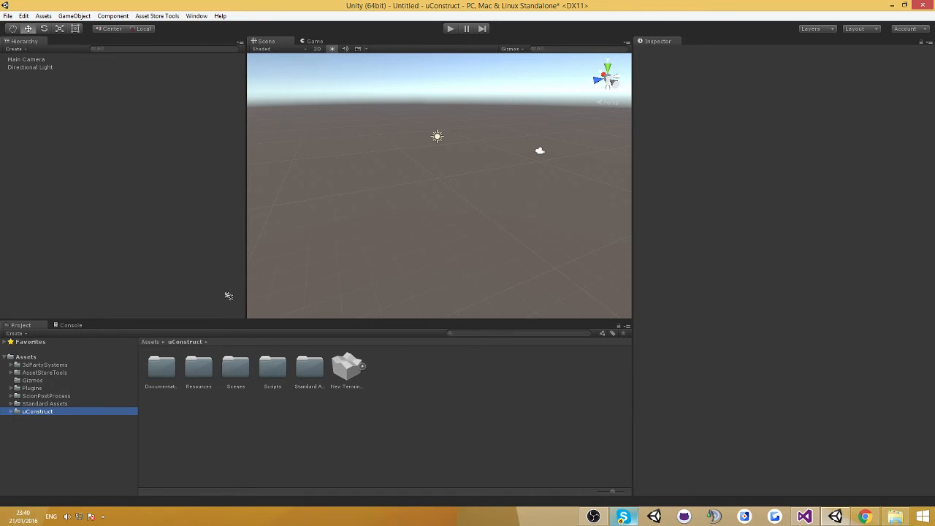
mouse_move(24, 422)
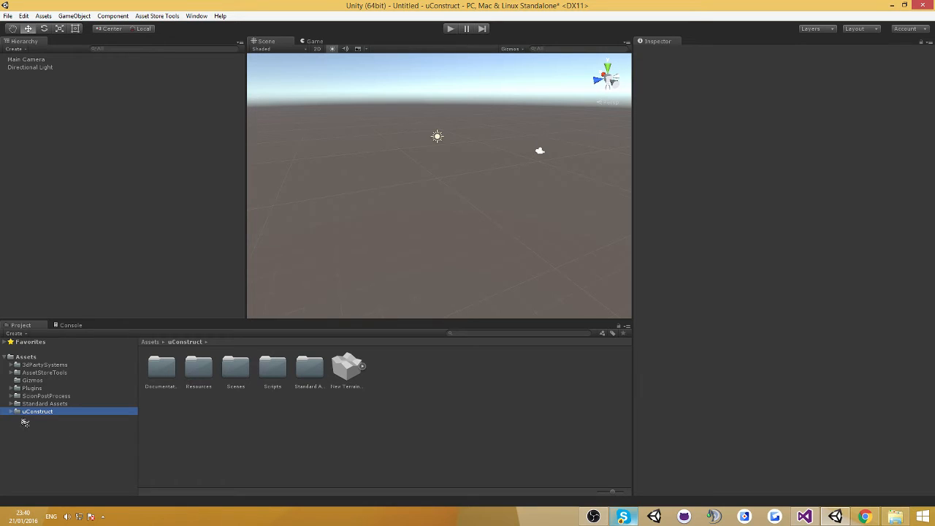
click(10, 412)
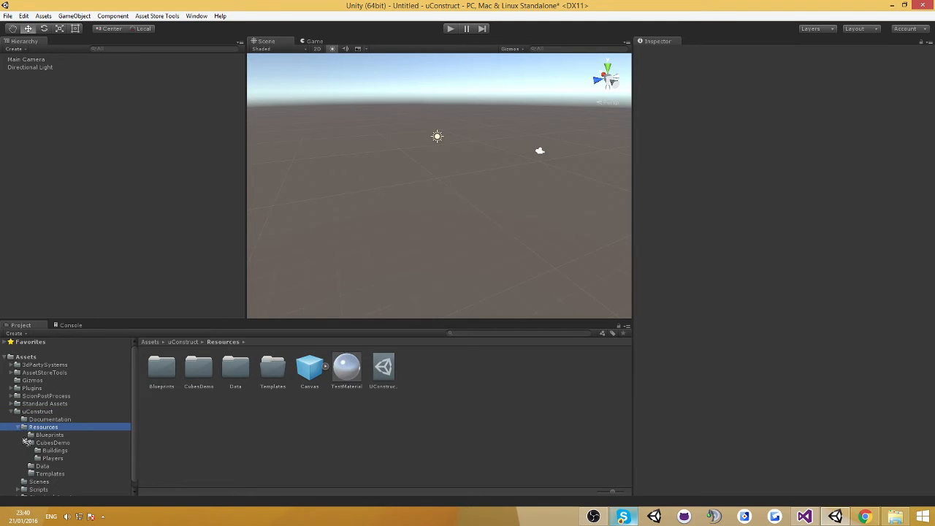
click(53, 443)
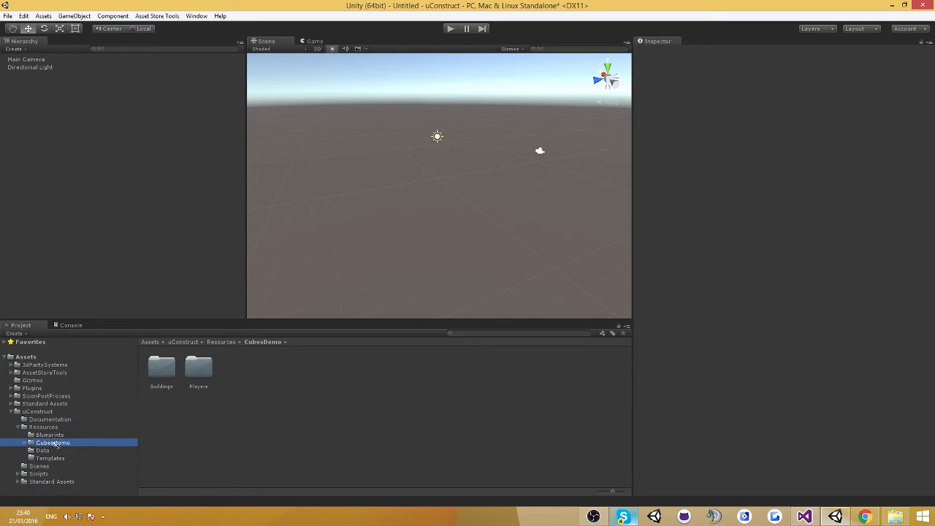
click(50, 435)
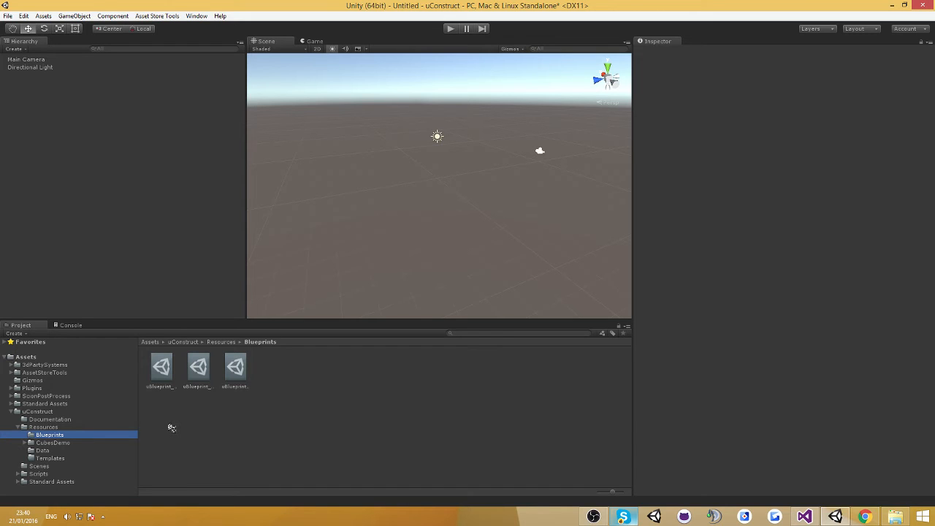
- Assign the Bed object to the interior blueprint's Foundation field, export it as a building and save to prefab
click(196, 15)
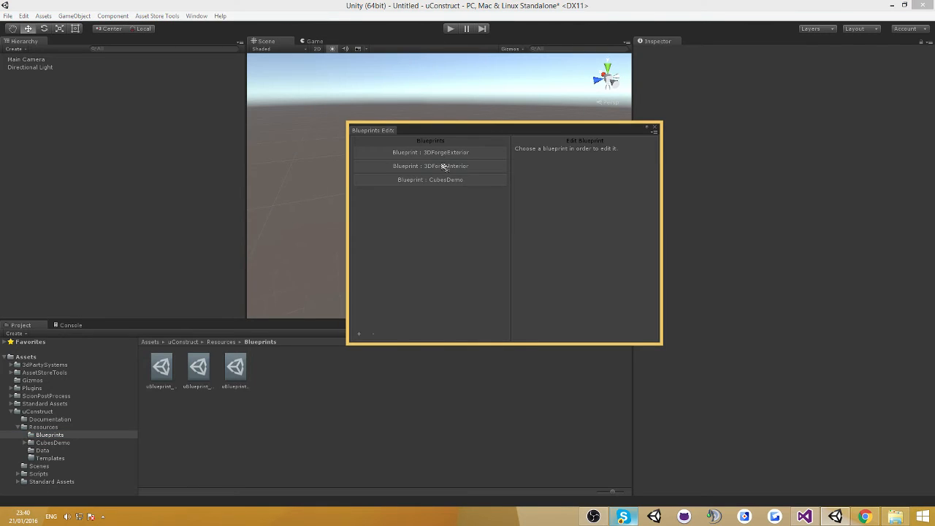
click(429, 167)
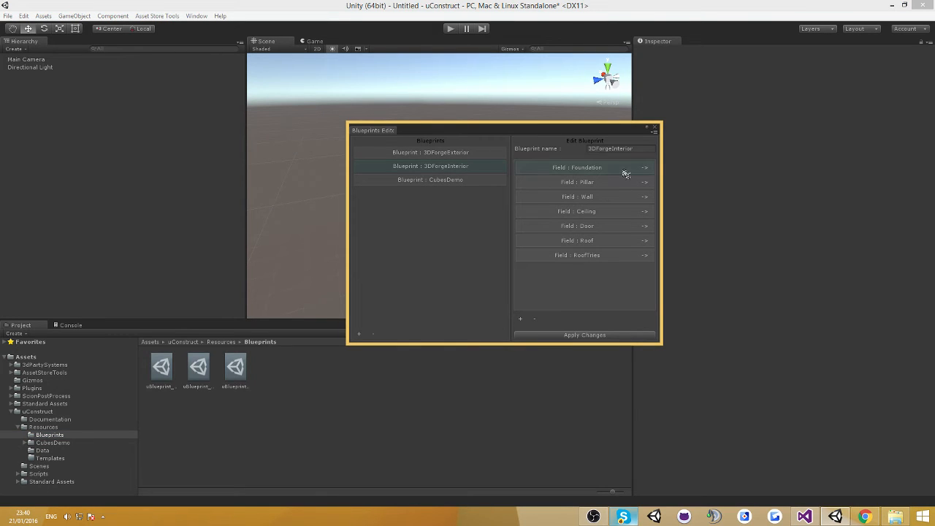
click(642, 166)
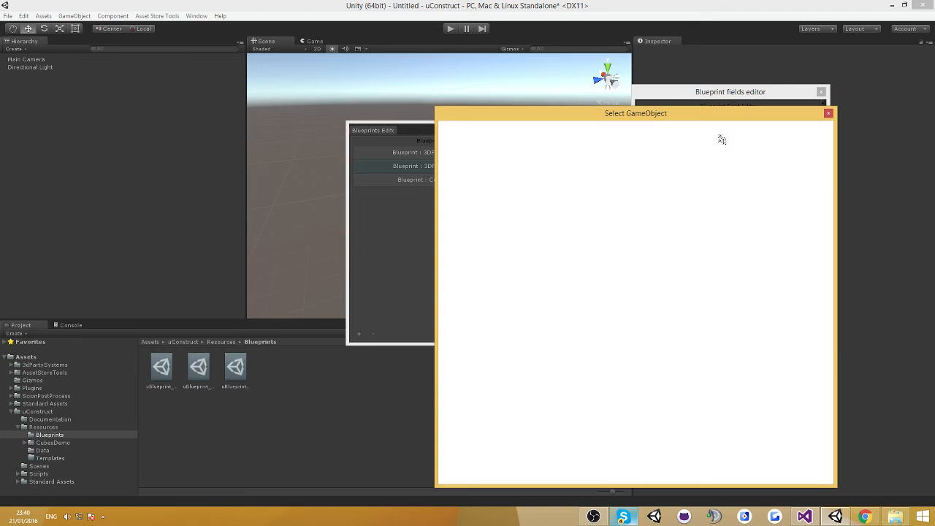
text(Bed)
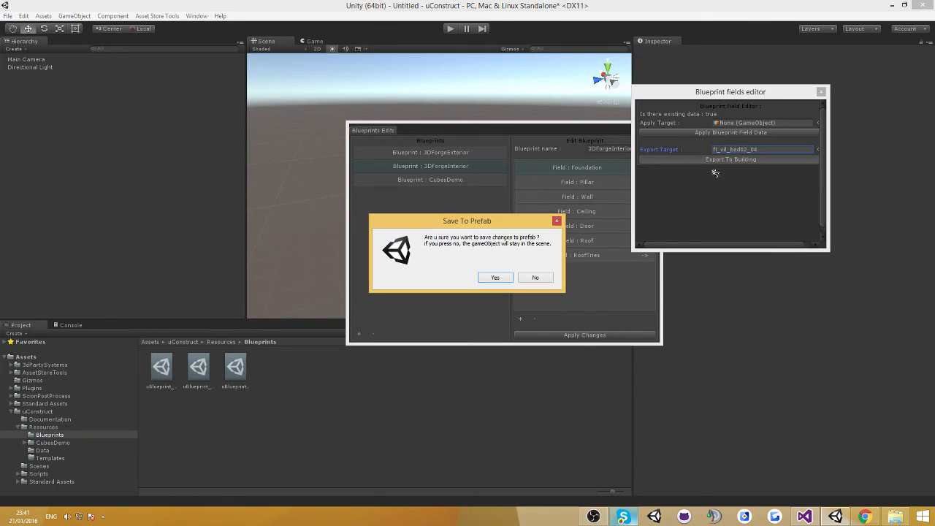
click(495, 277)
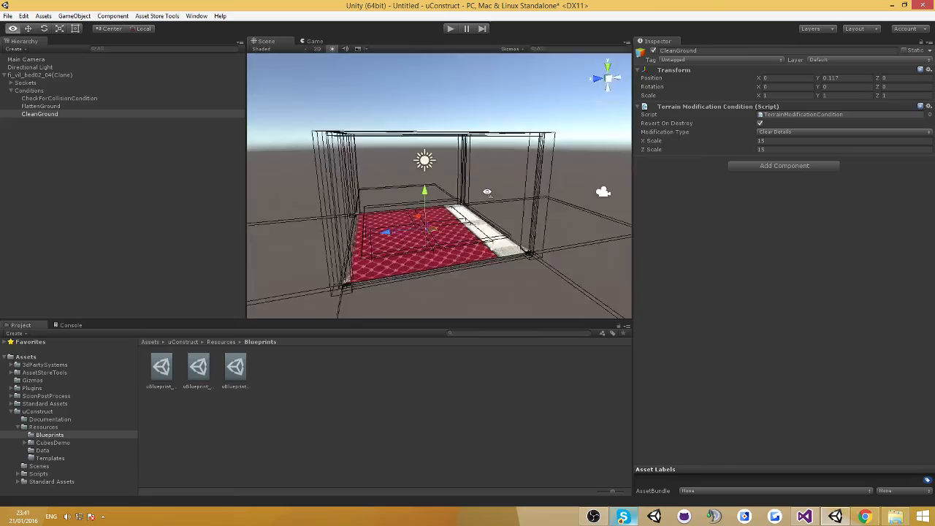
click(59, 97)
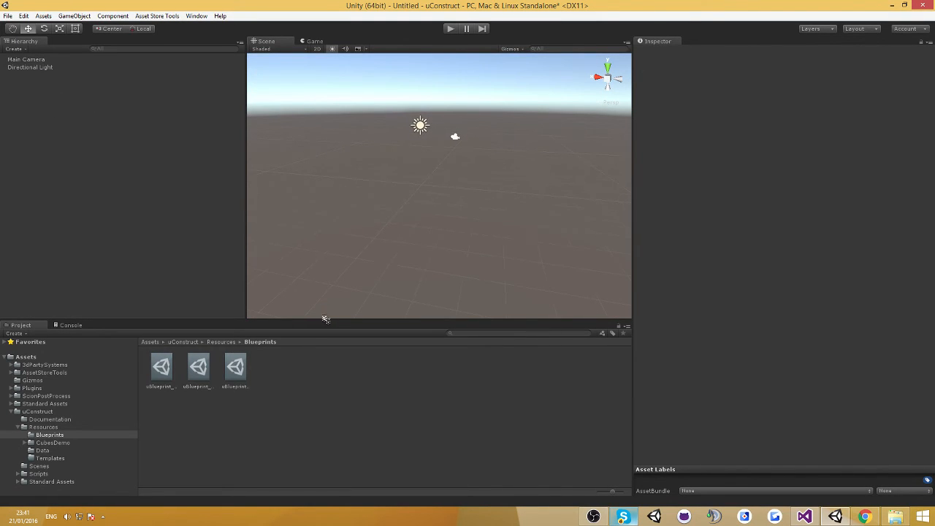
mouse_move(254, 383)
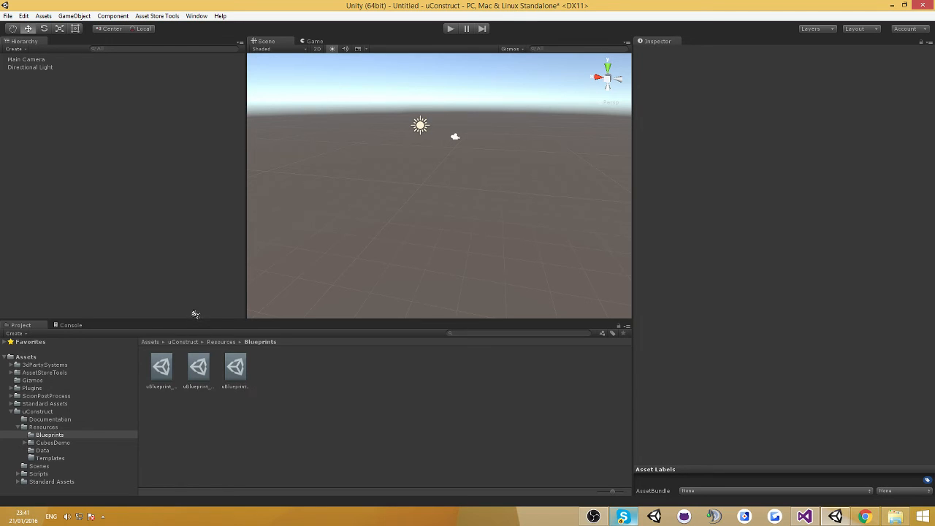
mouse_move(242, 412)
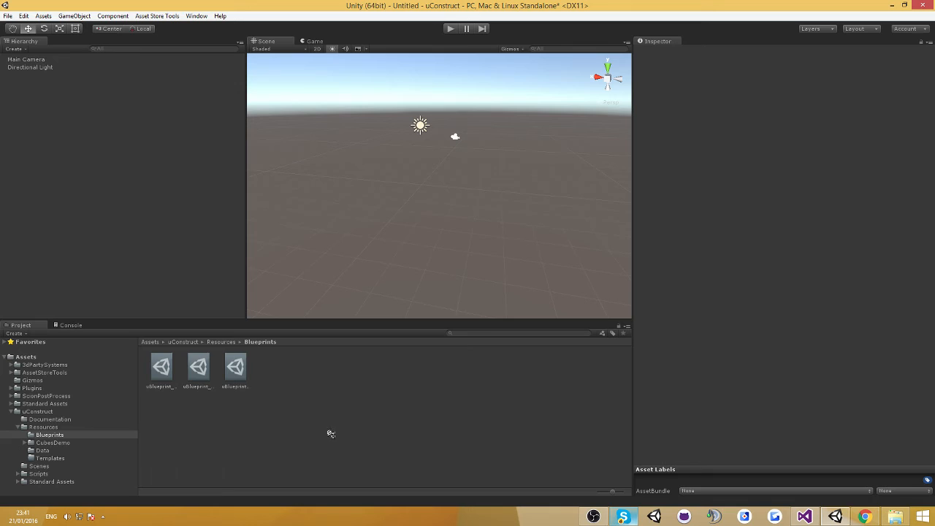
mouse_move(324, 423)
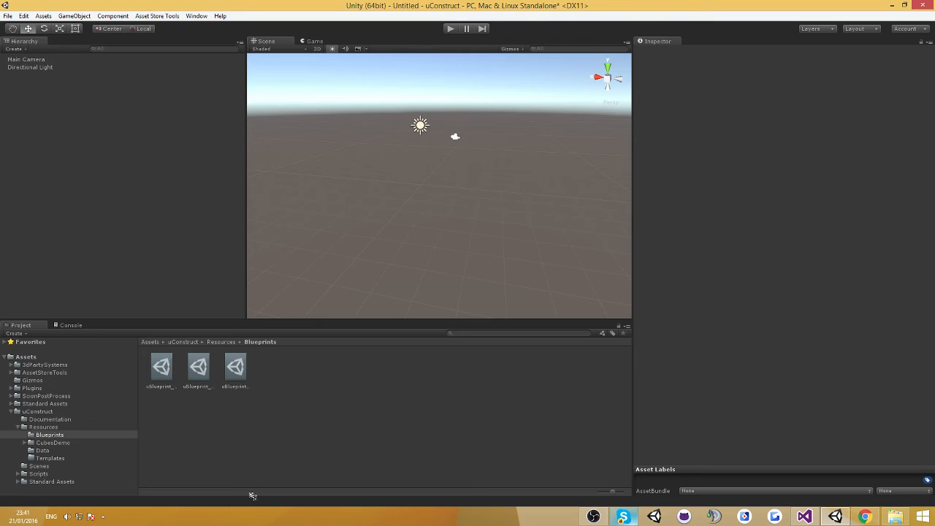
mouse_move(241, 399)
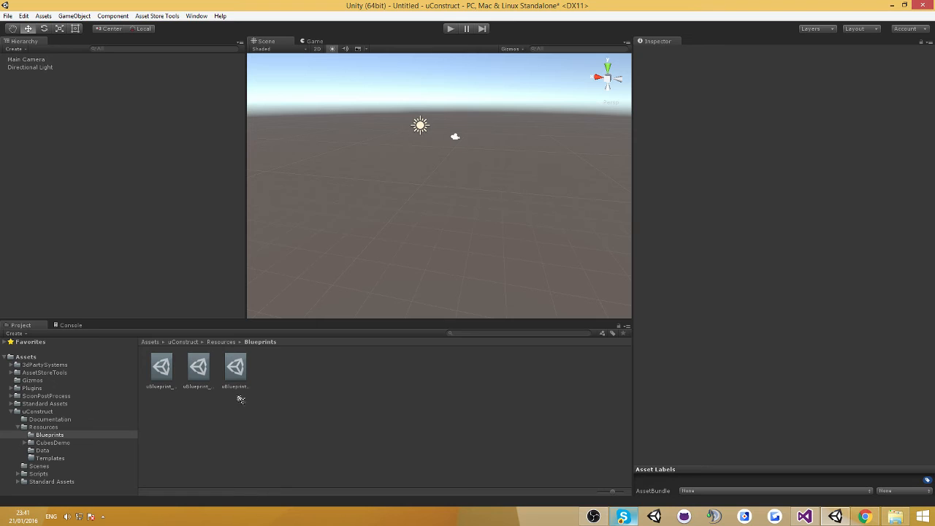
click(236, 366)
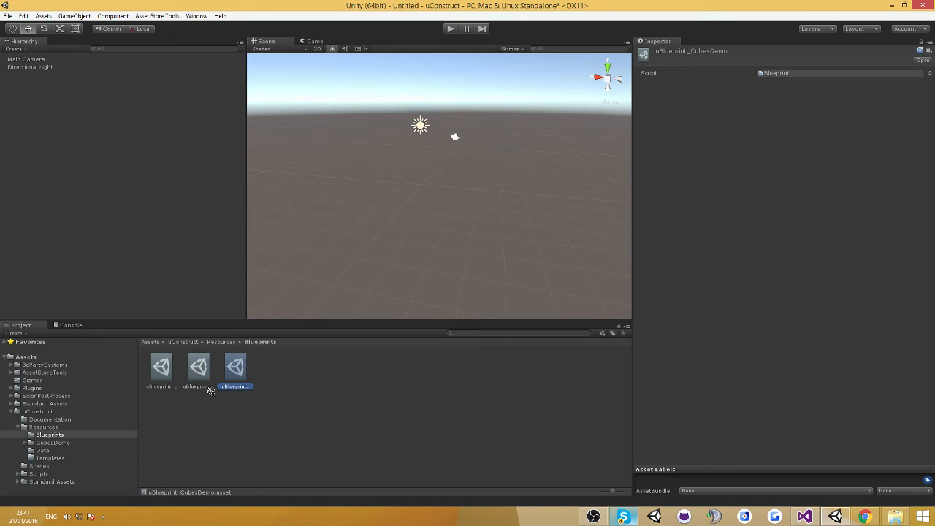
click(161, 366)
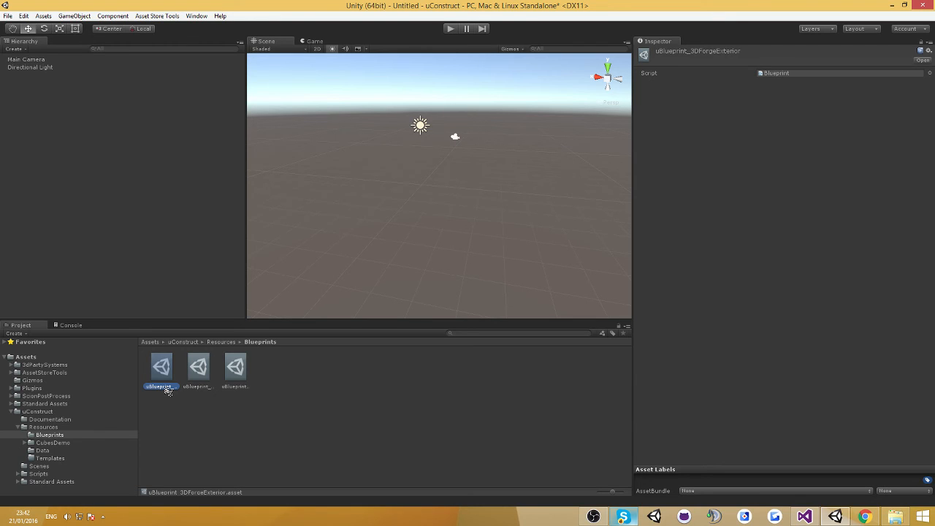
mouse_move(193, 383)
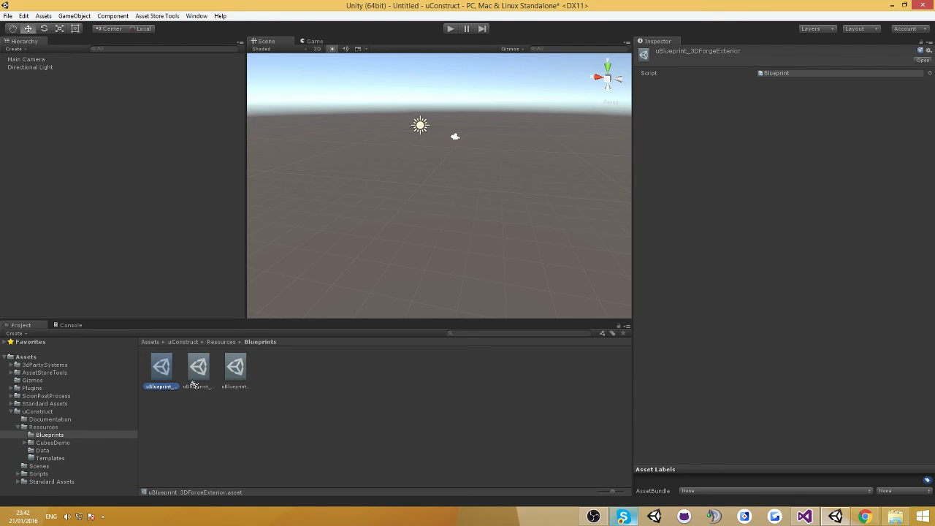
click(197, 365)
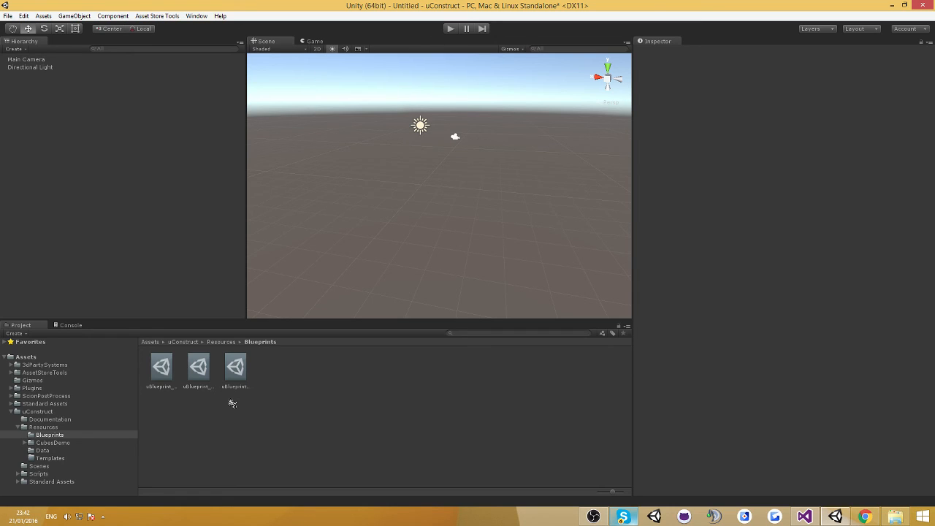
mouse_move(199, 407)
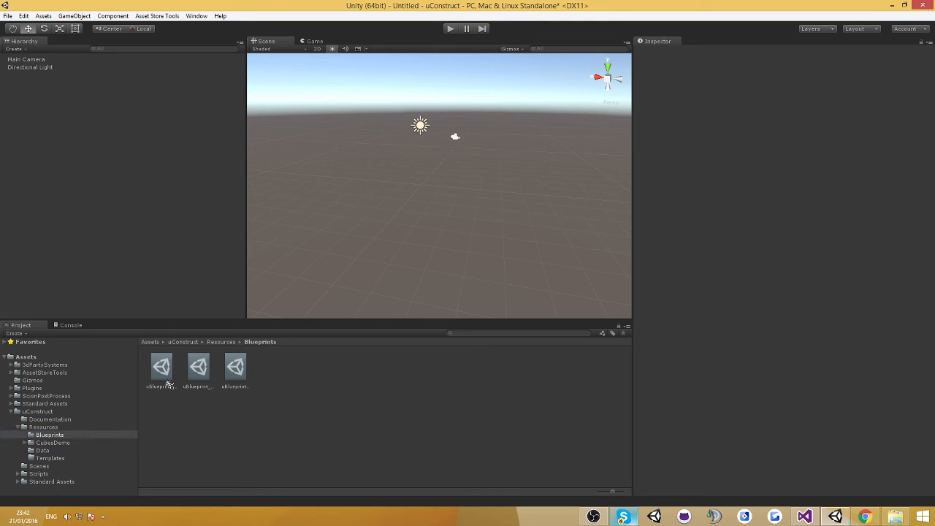
mouse_move(225, 400)
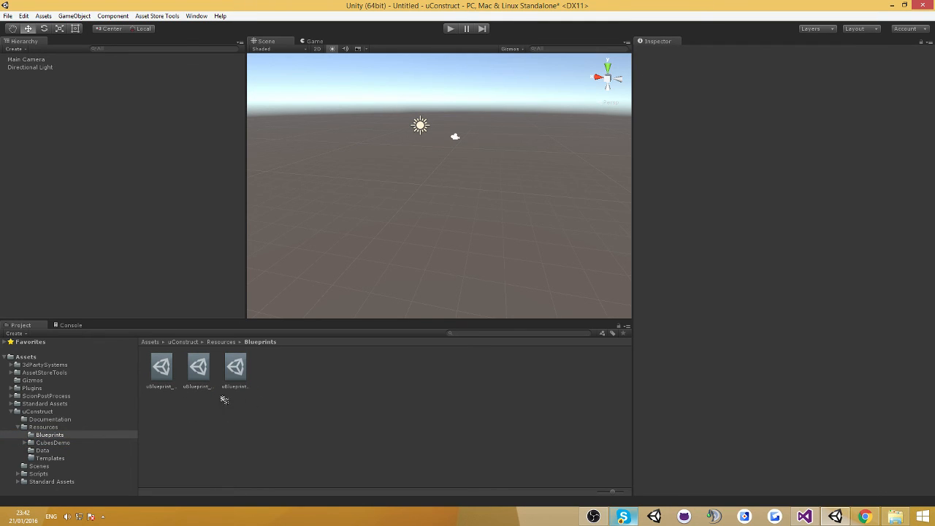
mouse_move(131, 431)
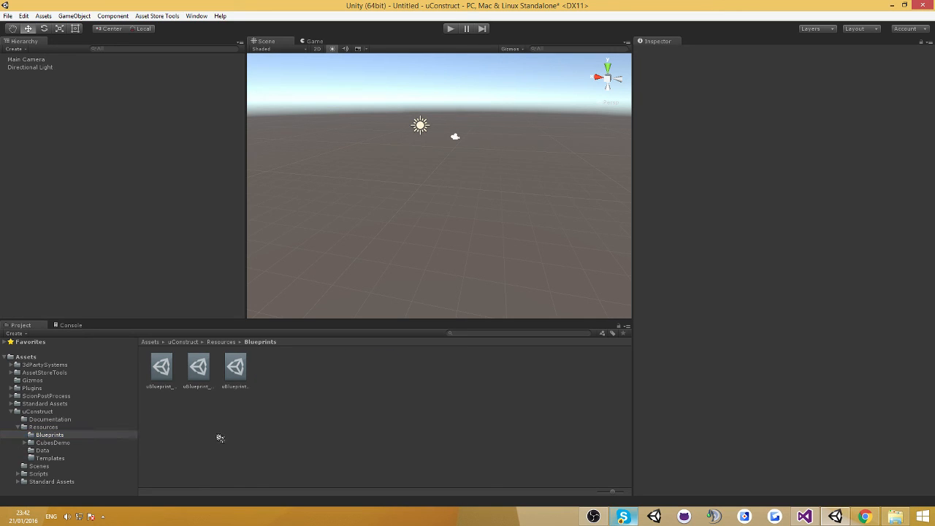
mouse_move(255, 431)
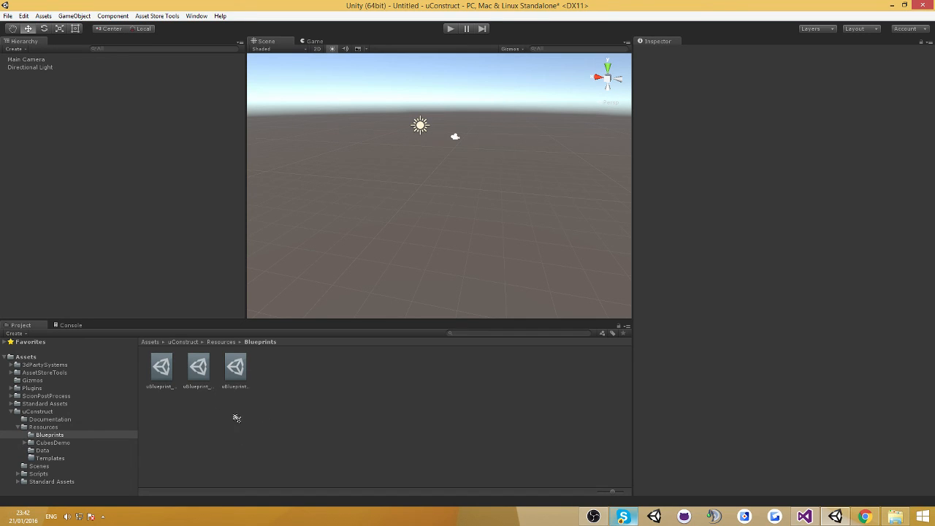
- Collapse the uConstruct folder in the Project window, leaving the three blueprint assets listed
click(50, 436)
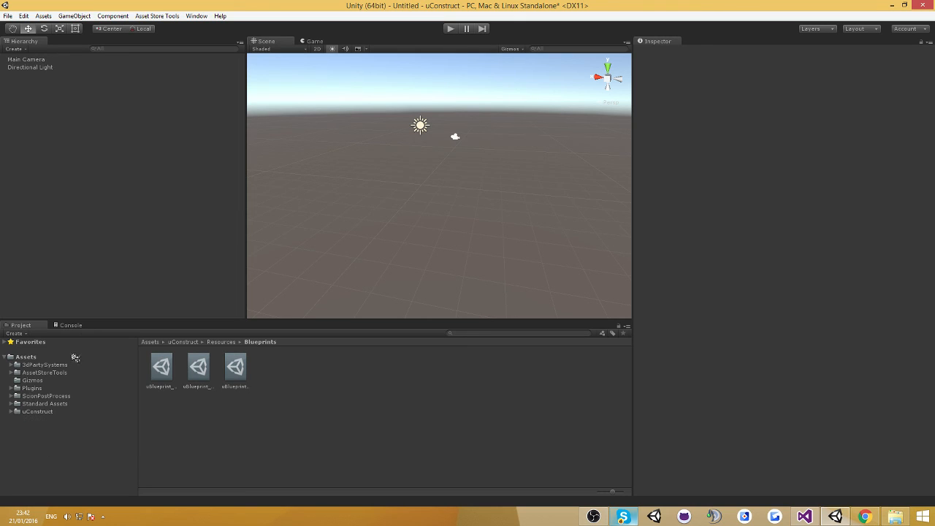
mouse_move(205, 90)
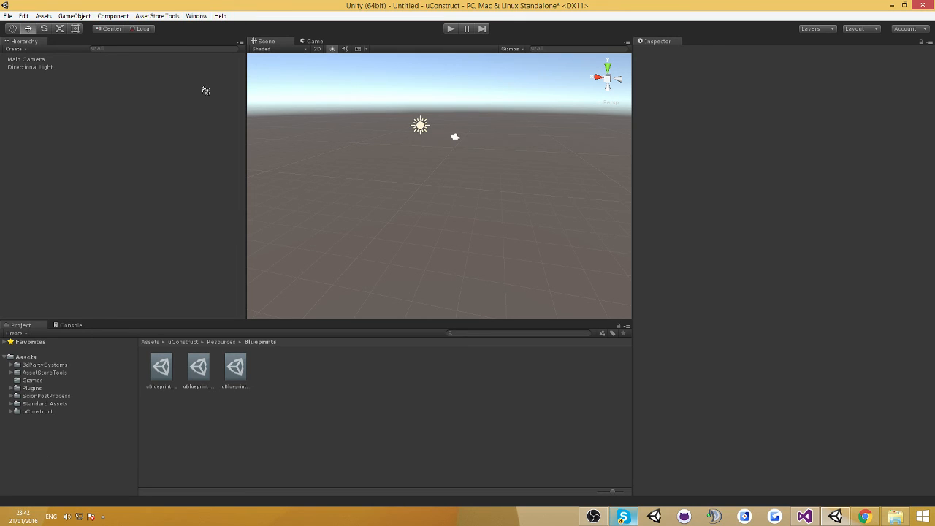
mouse_move(202, 29)
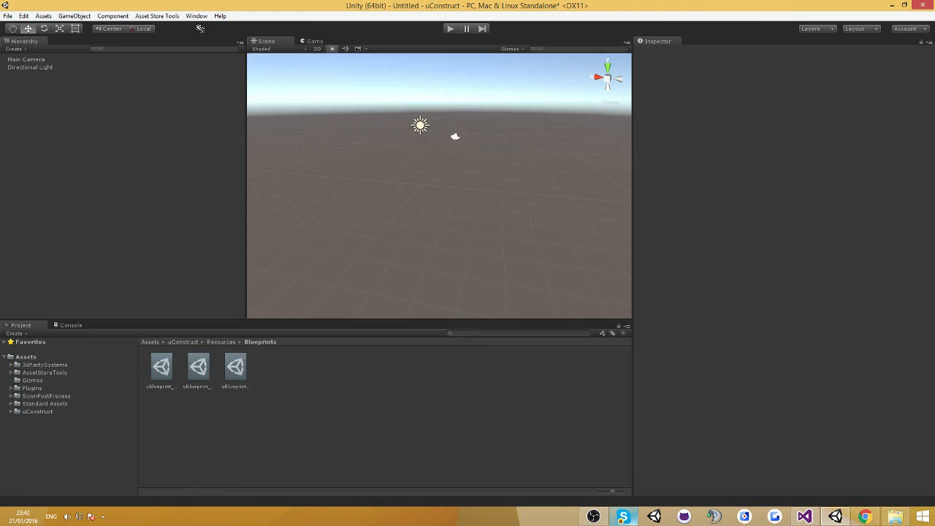
click(195, 15)
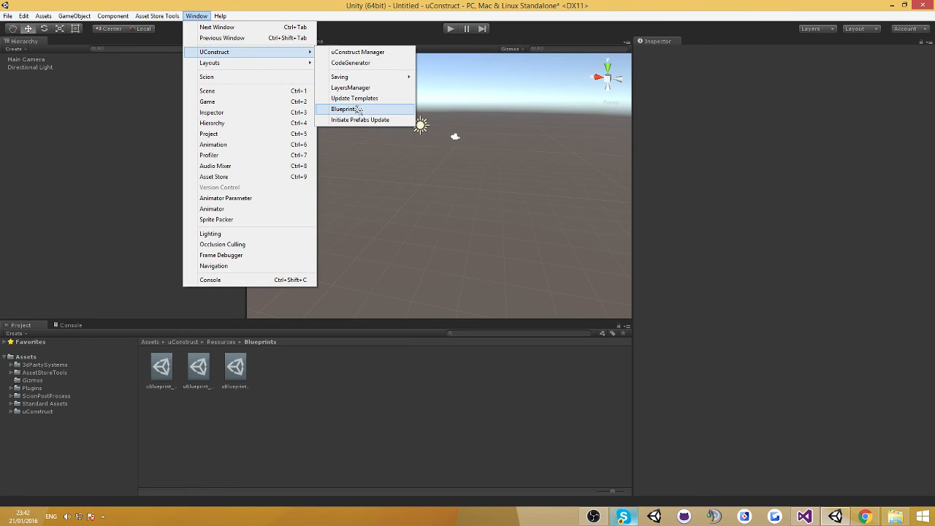
click(346, 109)
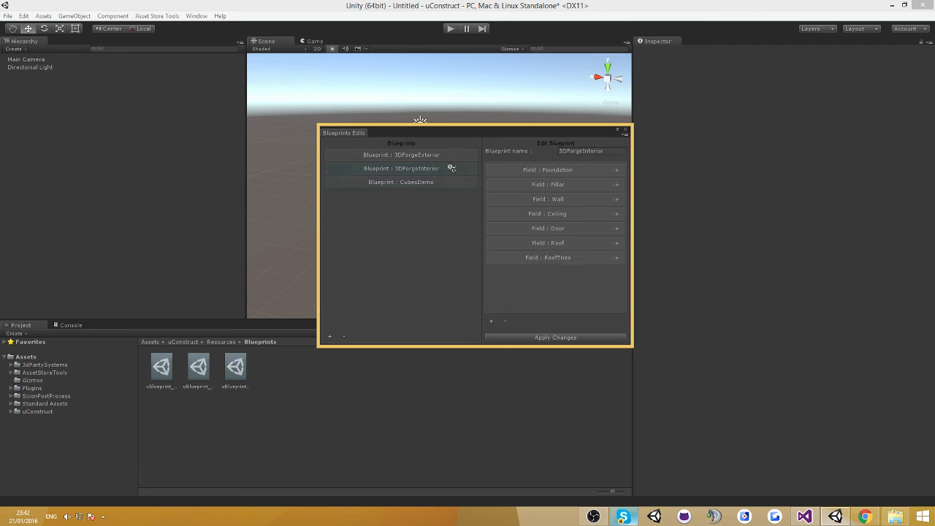
click(400, 155)
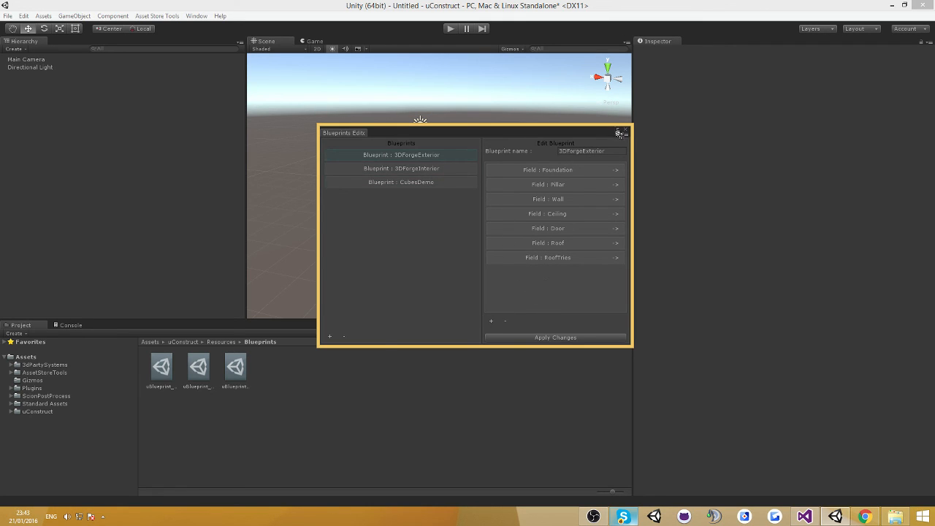
click(625, 131)
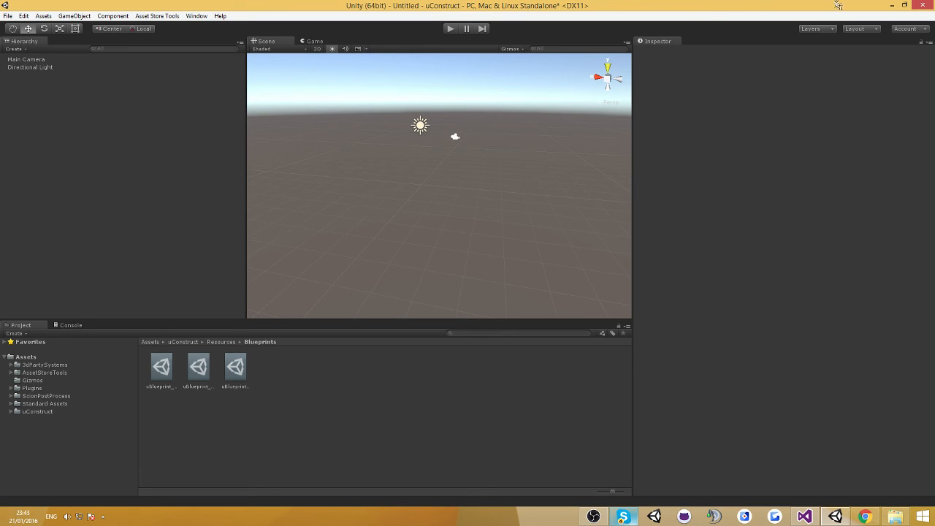
mouse_move(154, 279)
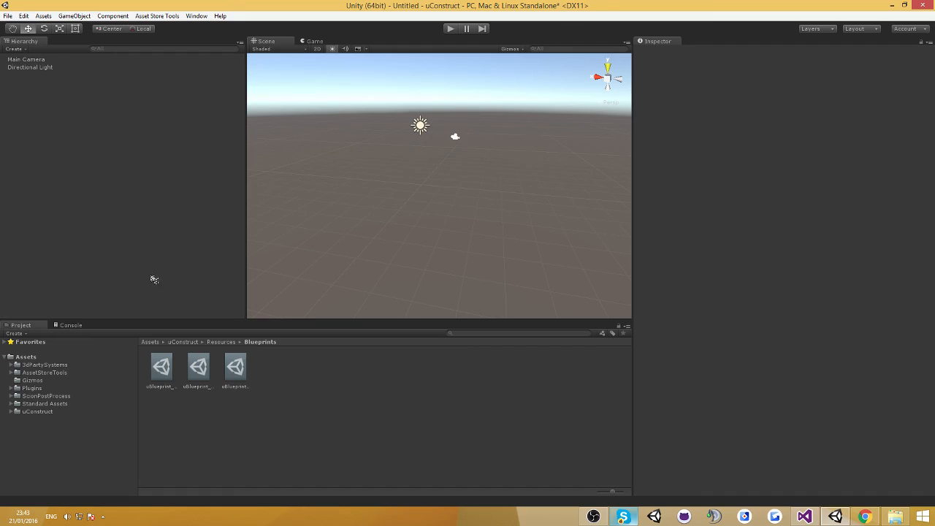